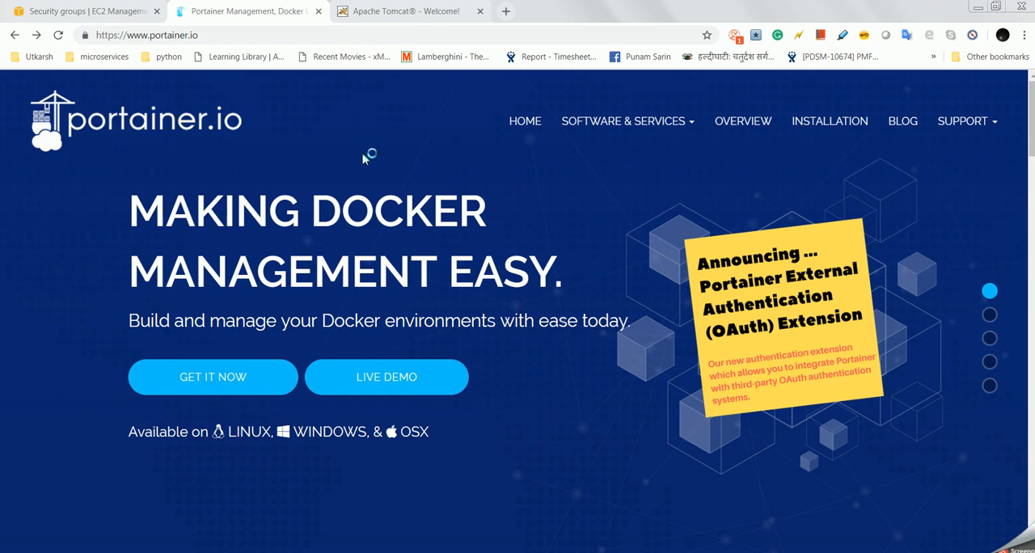
mouse_move(310, 126)
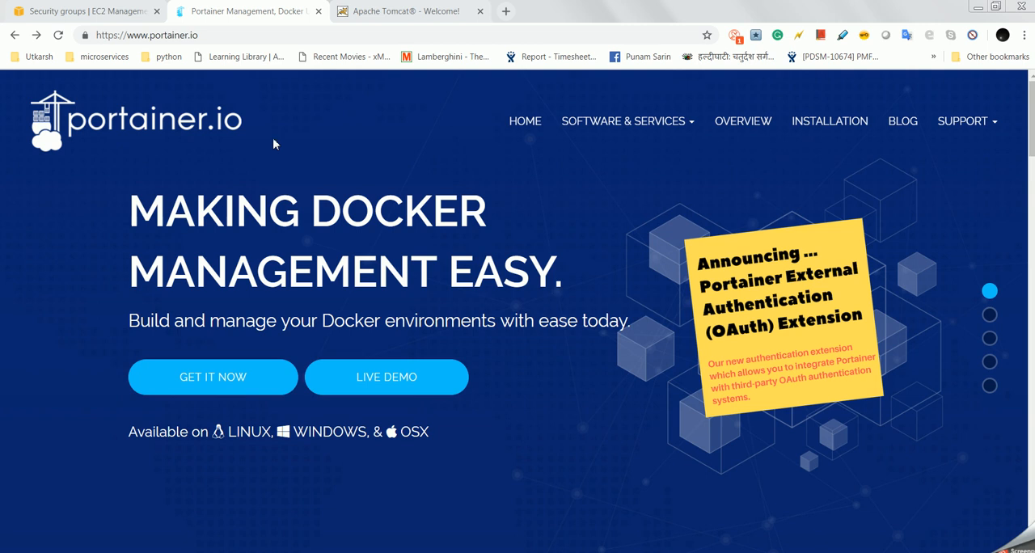
mouse_move(268, 153)
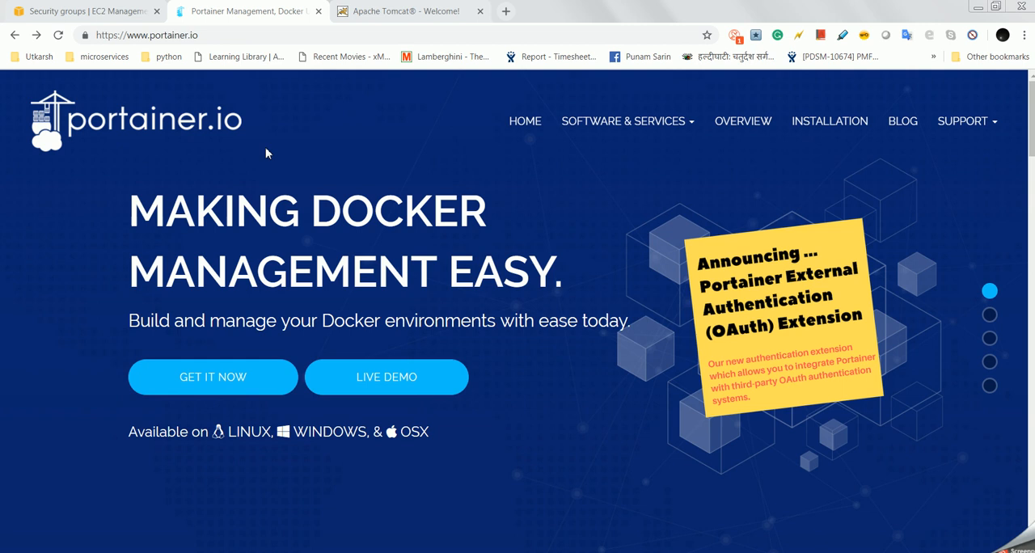
mouse_move(234, 143)
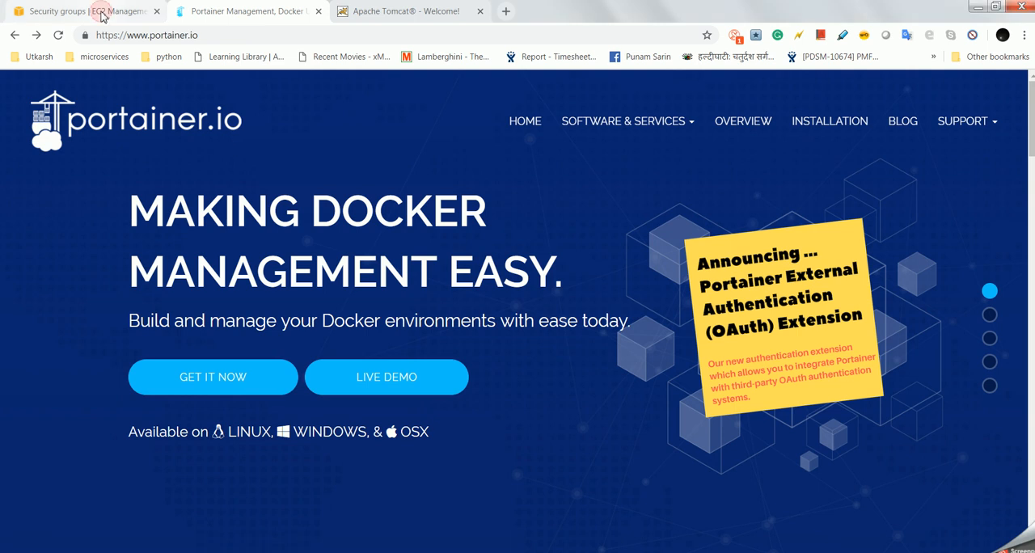
Step: Select the running Portainer_Demo2 instance in the EC2 console to show its Description details
left_click(81, 9)
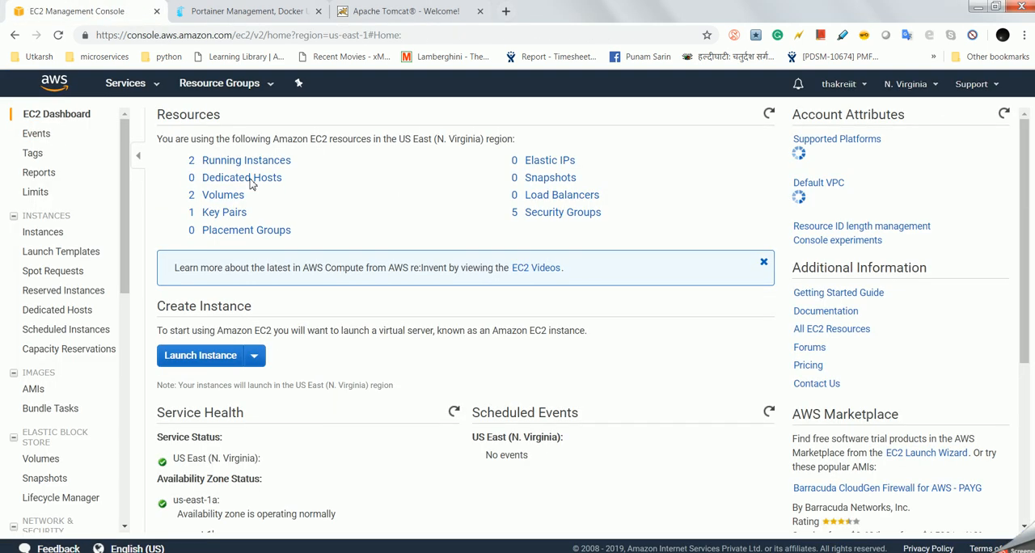
left_click(42, 233)
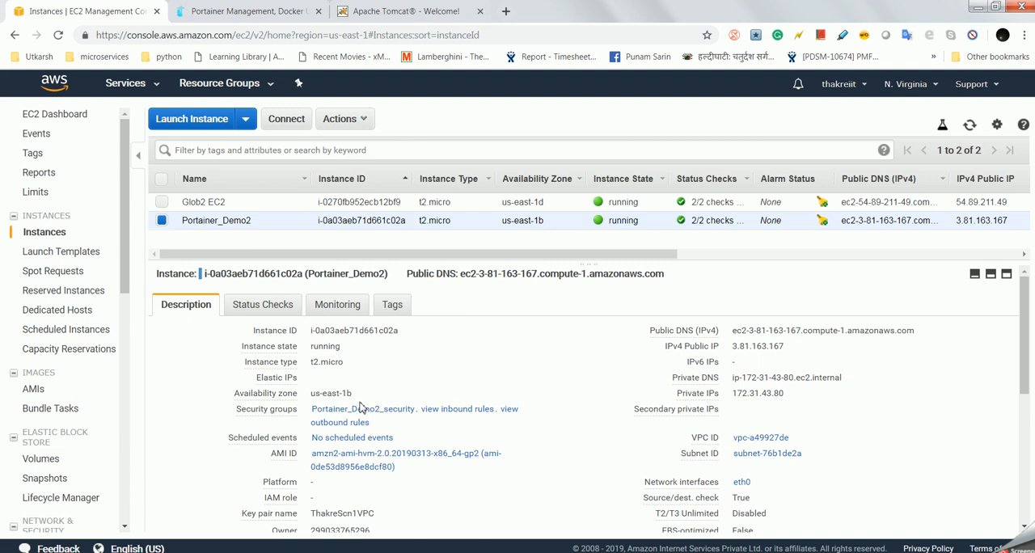
left_click(363, 408)
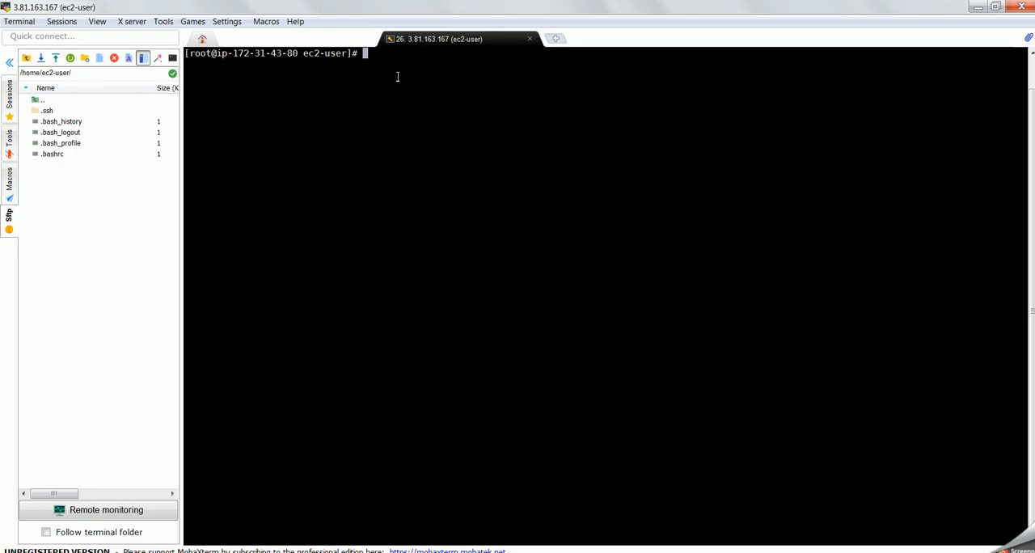
Step: Run 'yum install docker', confirm with 'y' and wait for the installation to report Complete!
type("yum in")
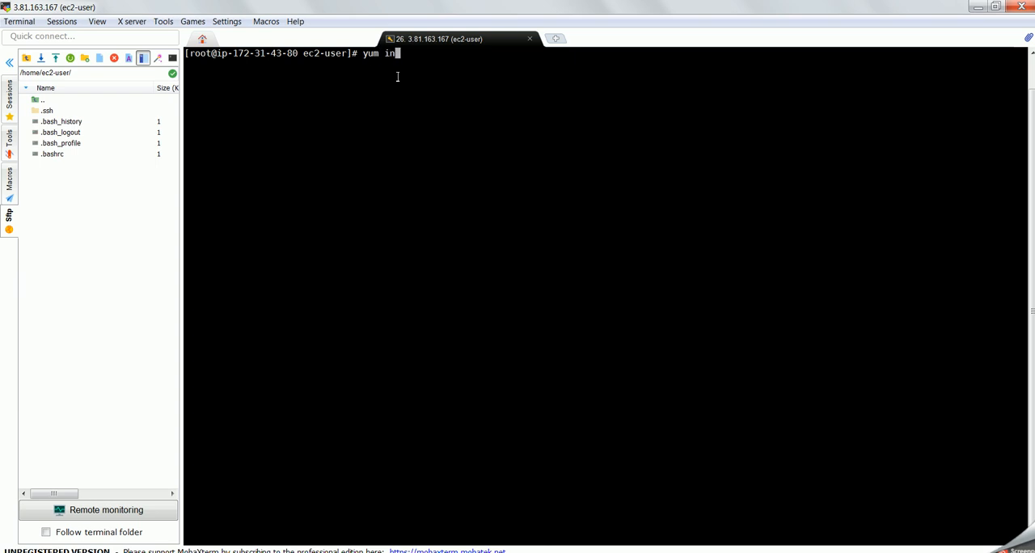
type("stall docker")
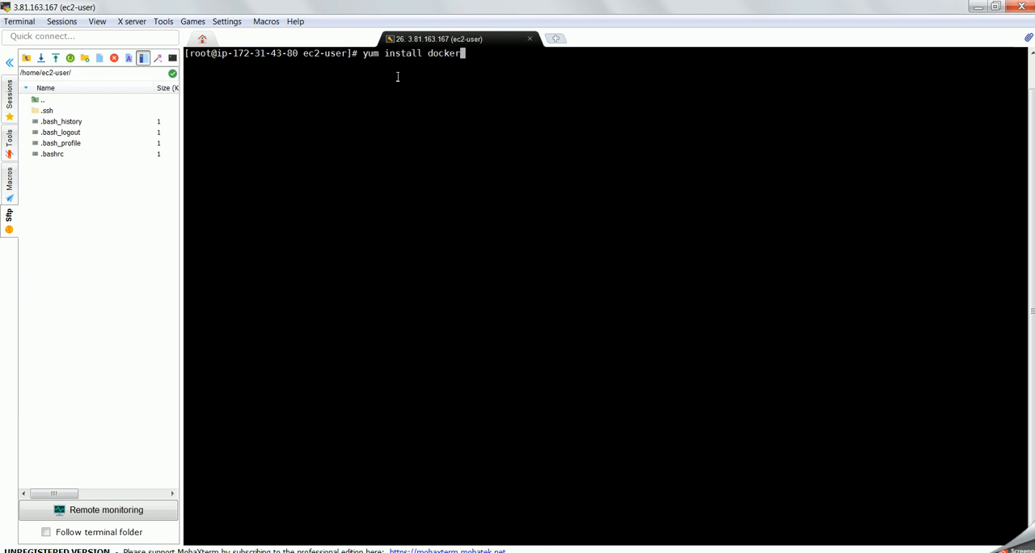
key("Return")
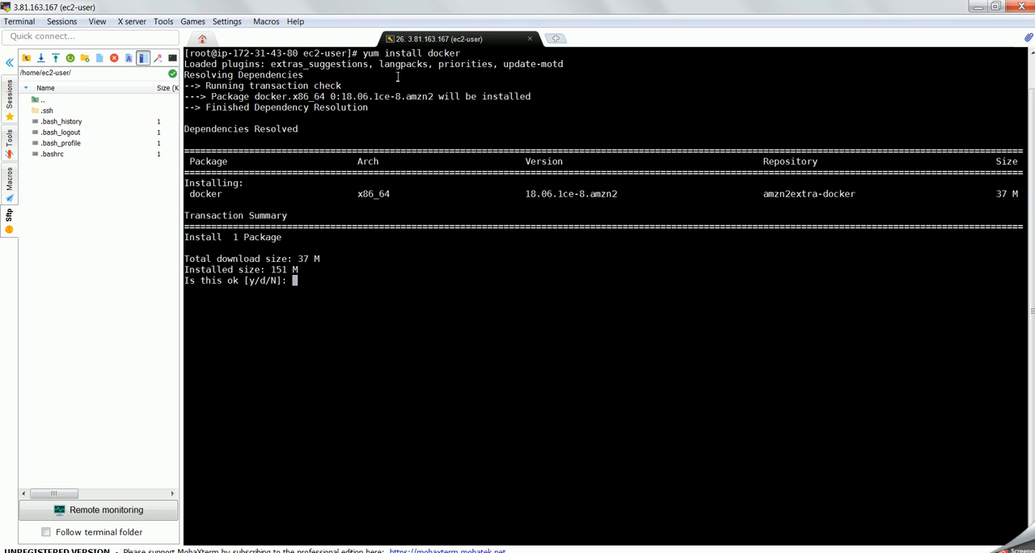
type("y")
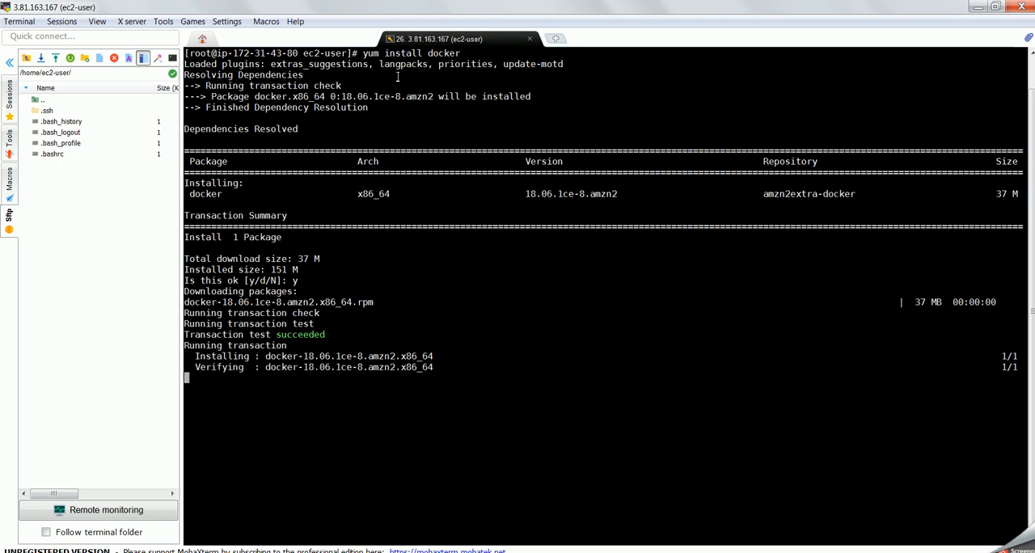
type("clear")
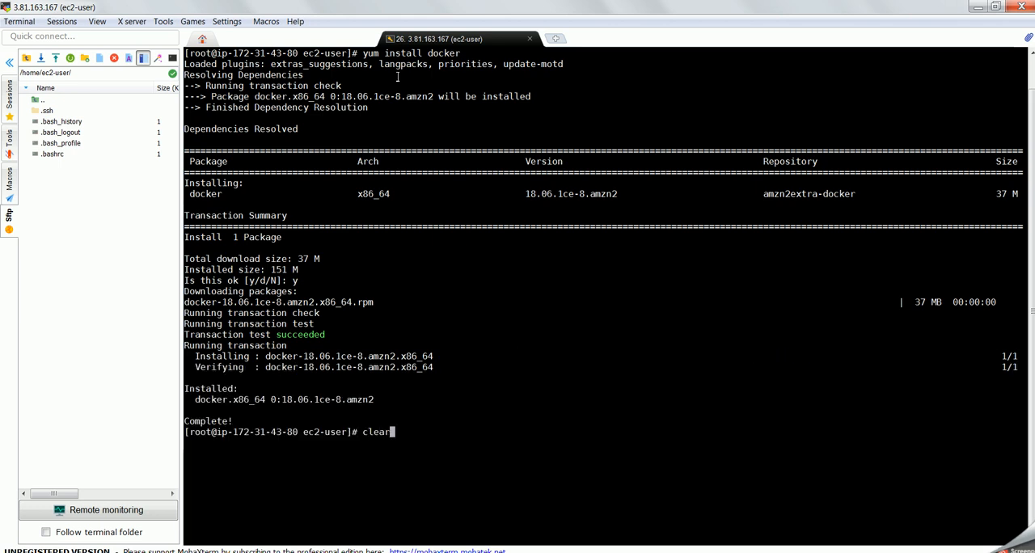
type("servi")
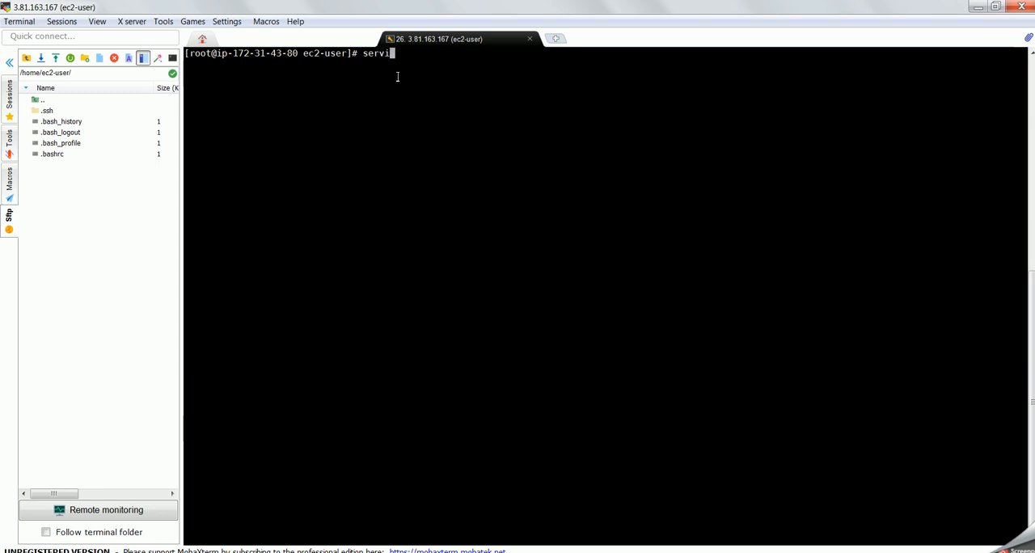
type("ce docker")
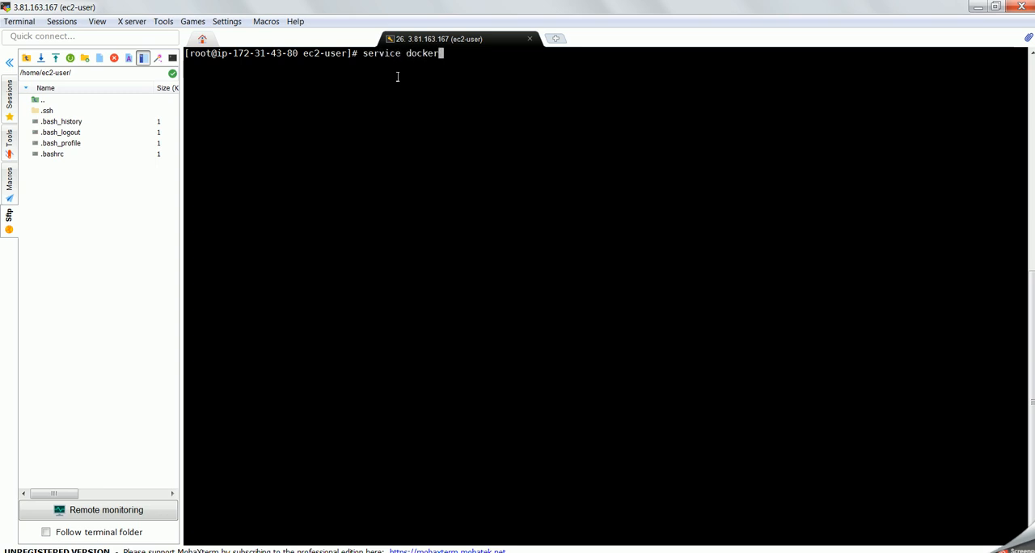
key("Return")
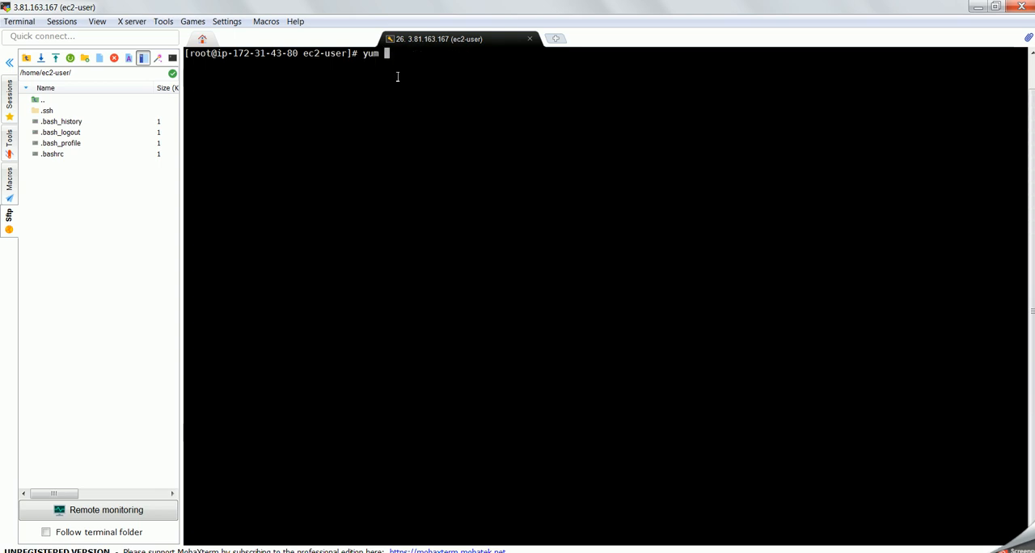
key("BackSpace")
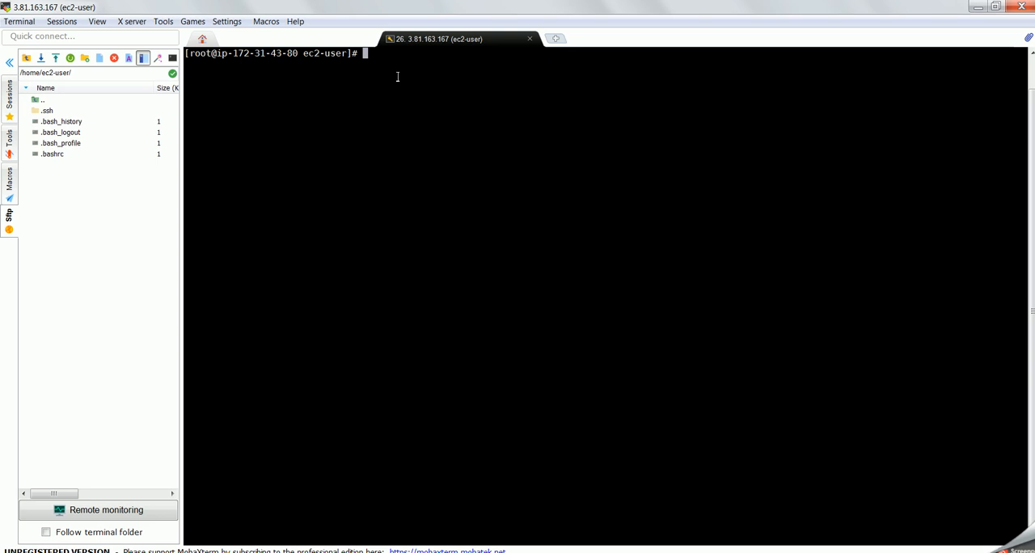
Step: Run 'docker run -p 80:80 -d nginx' to launch a detached nginx container on port 80
type("docker run")
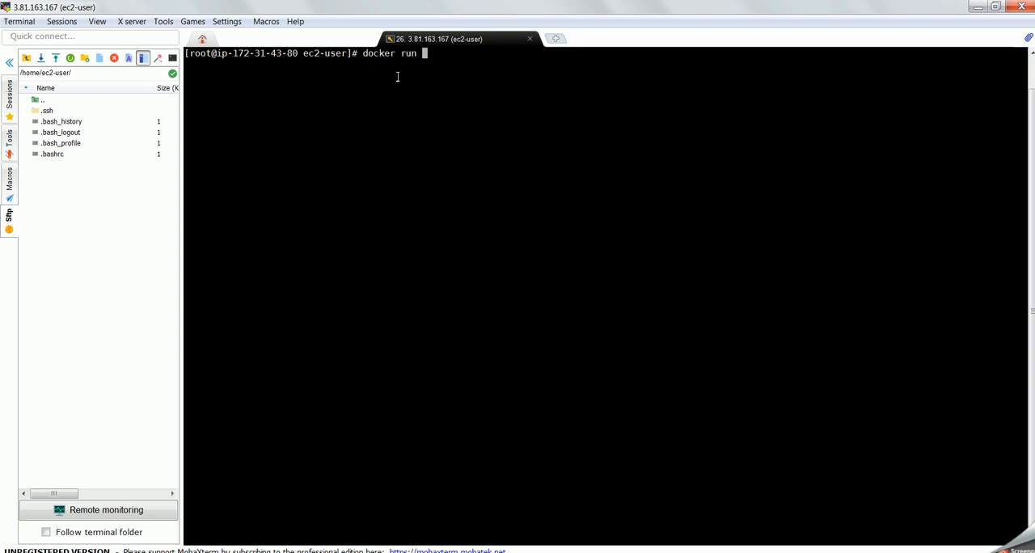
type("-")
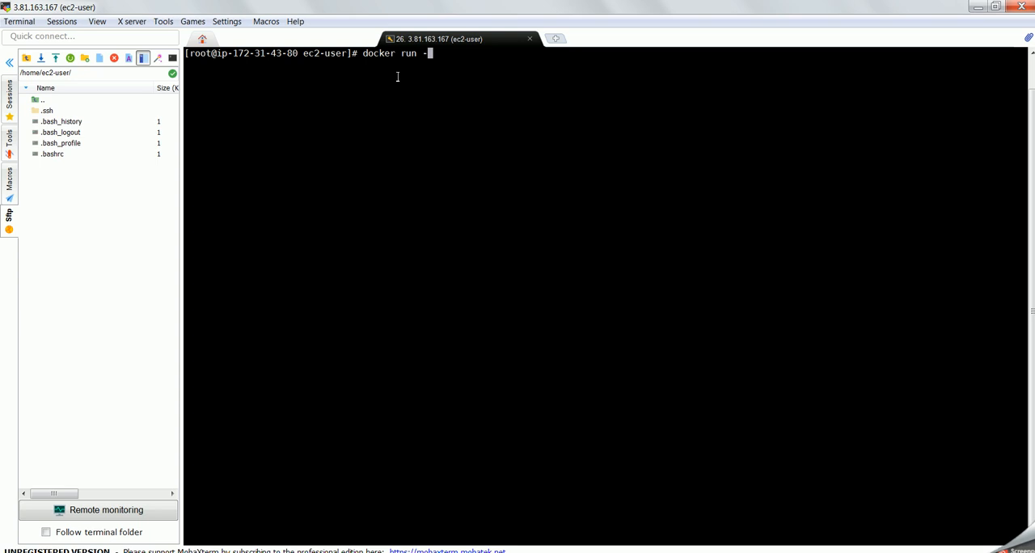
type("p 8")
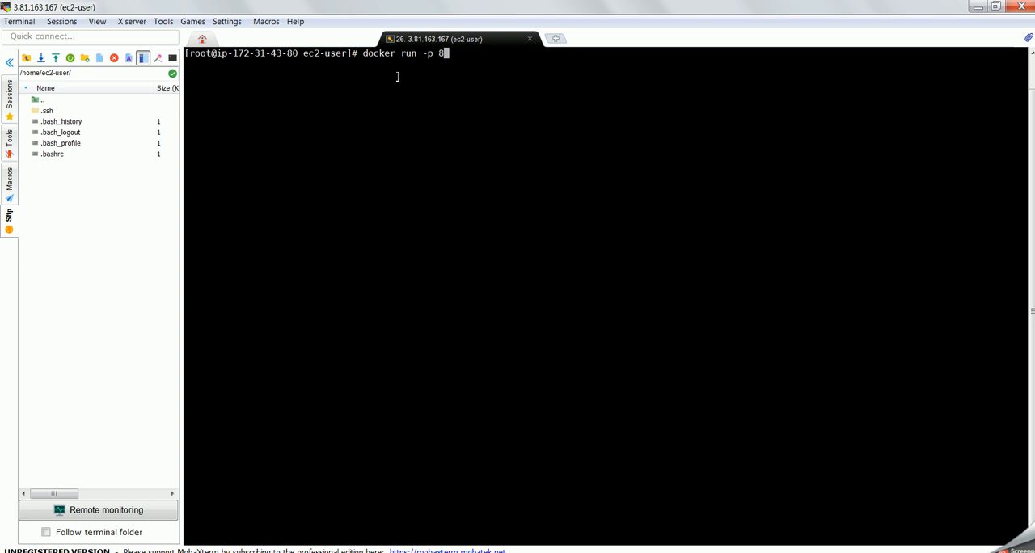
type("0:80")
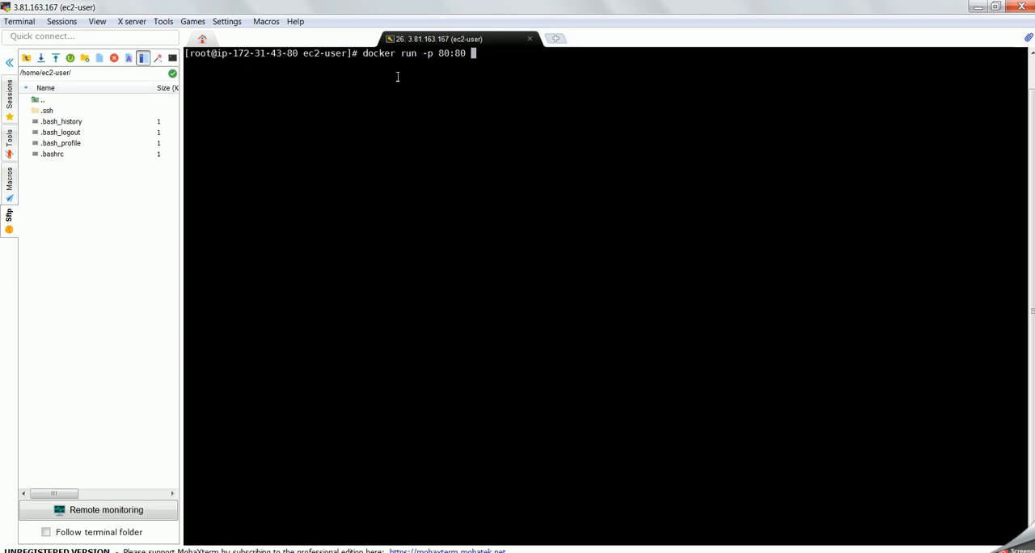
type("-")
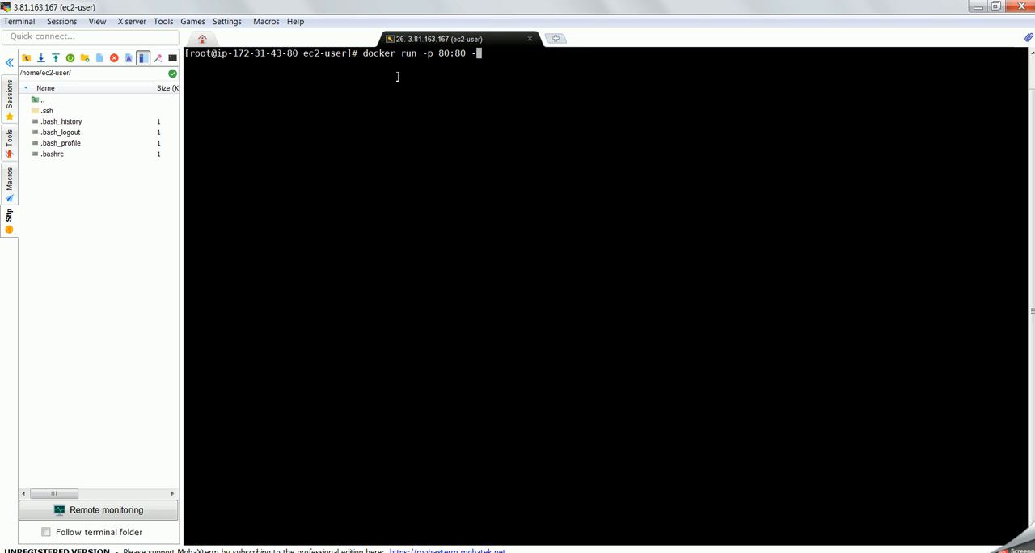
type("d")
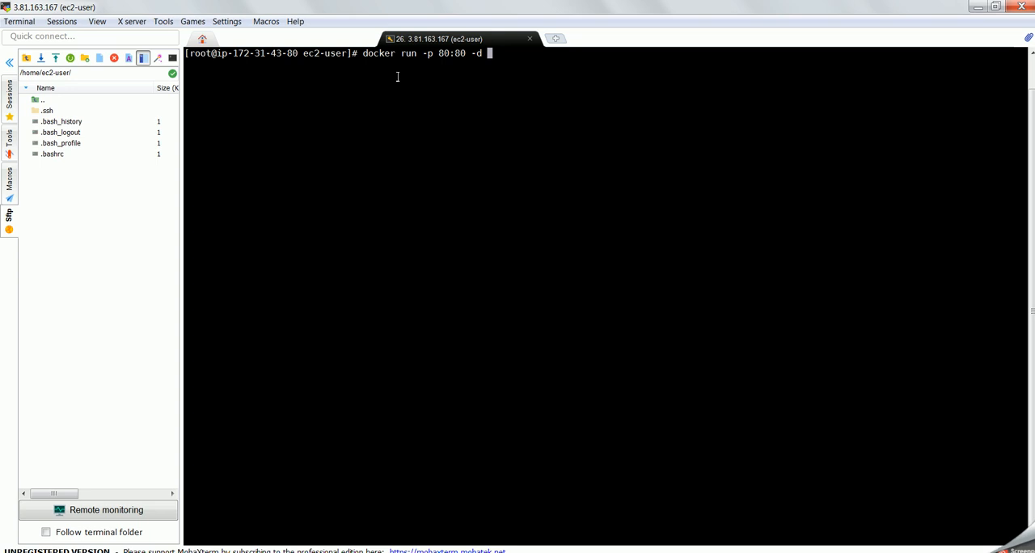
type("nginx")
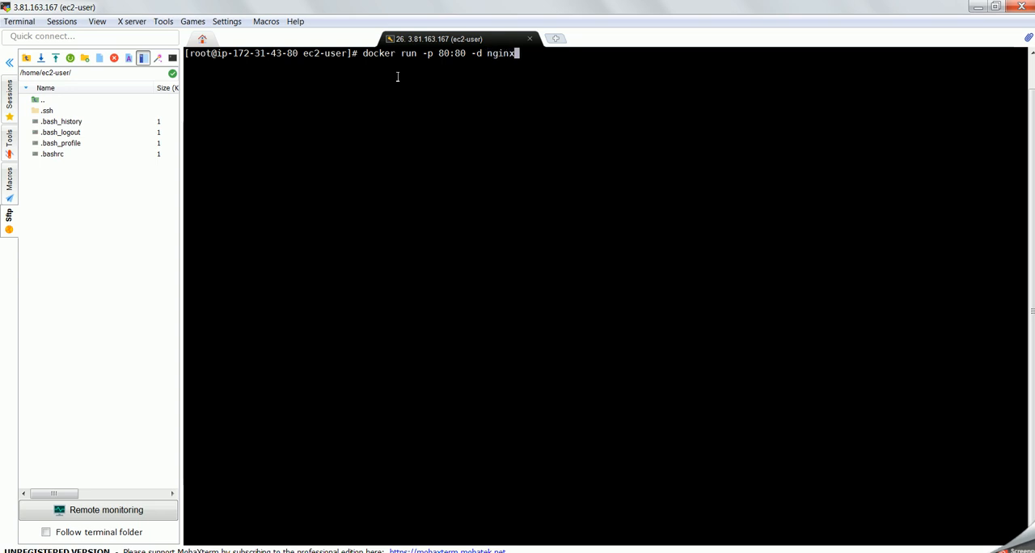
key("Return")
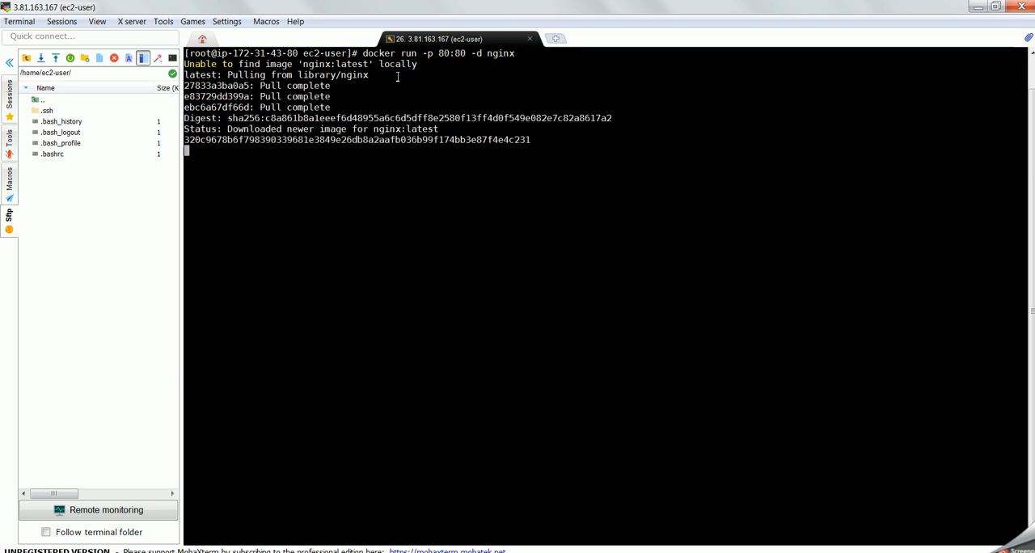
Step: List all containers with 'docker ps' to confirm nginx is up
key("Return")
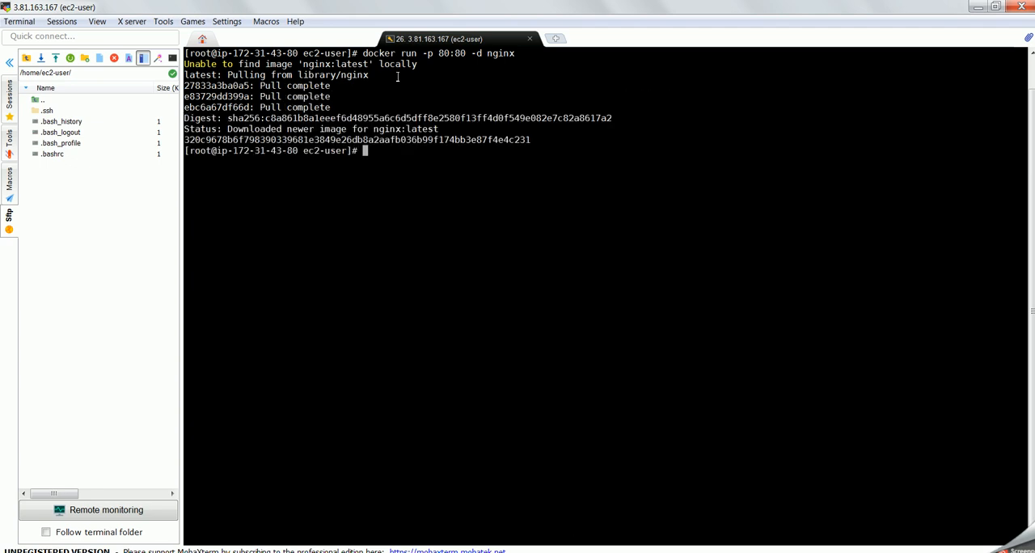
type("docker ps")
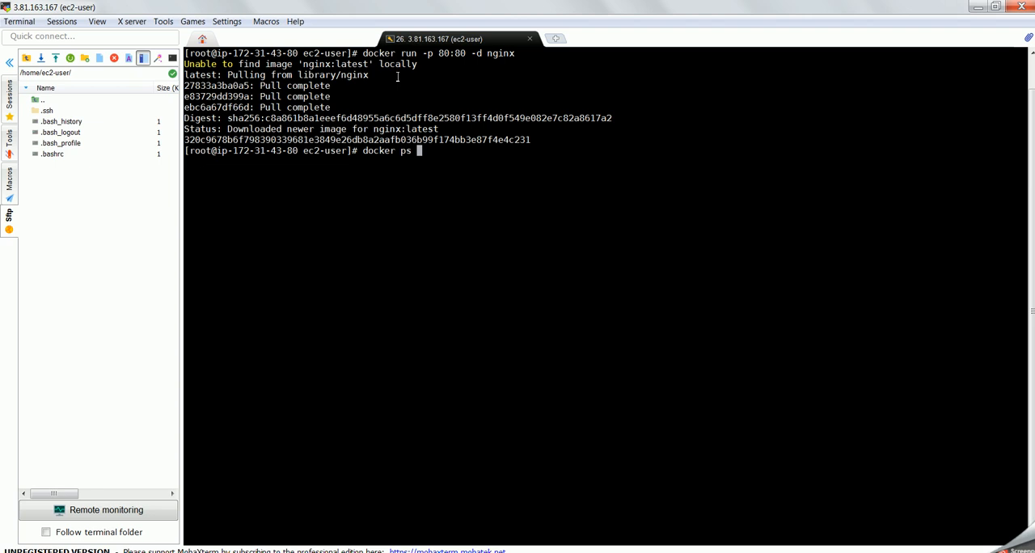
key("Return")
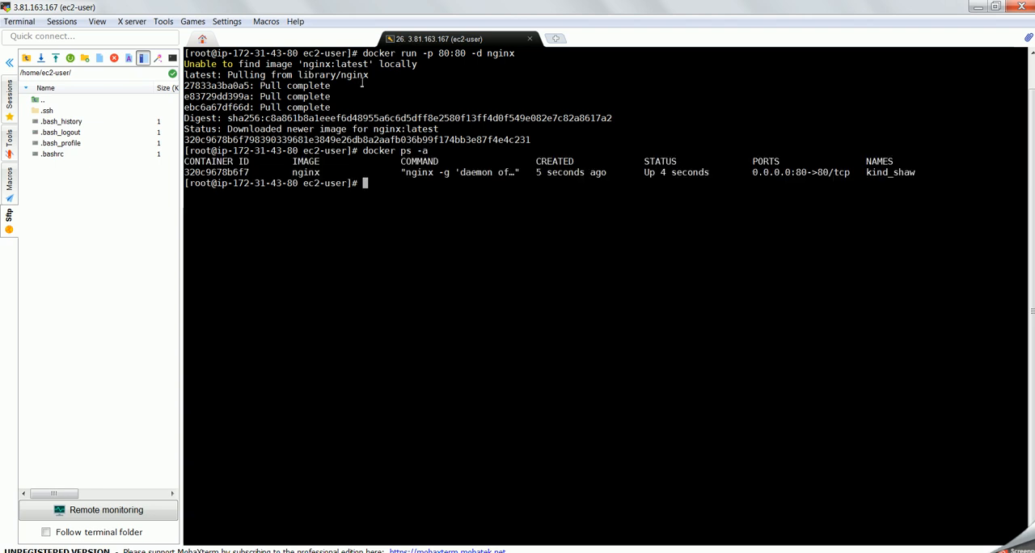
mouse_move(516, 324)
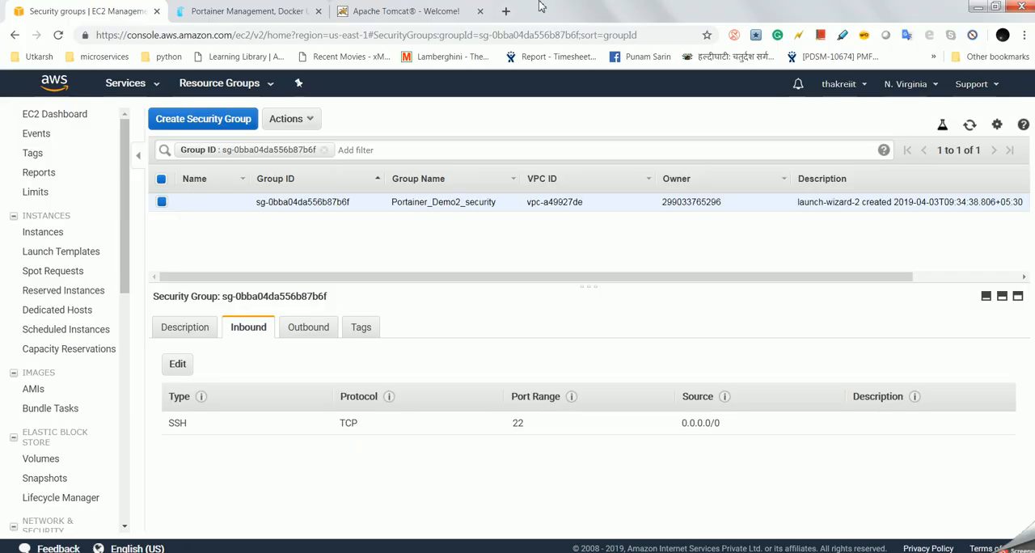
Step: Load the EC2 public IP in a new Chrome tab to see the nginx welcome page
left_click(505, 10)
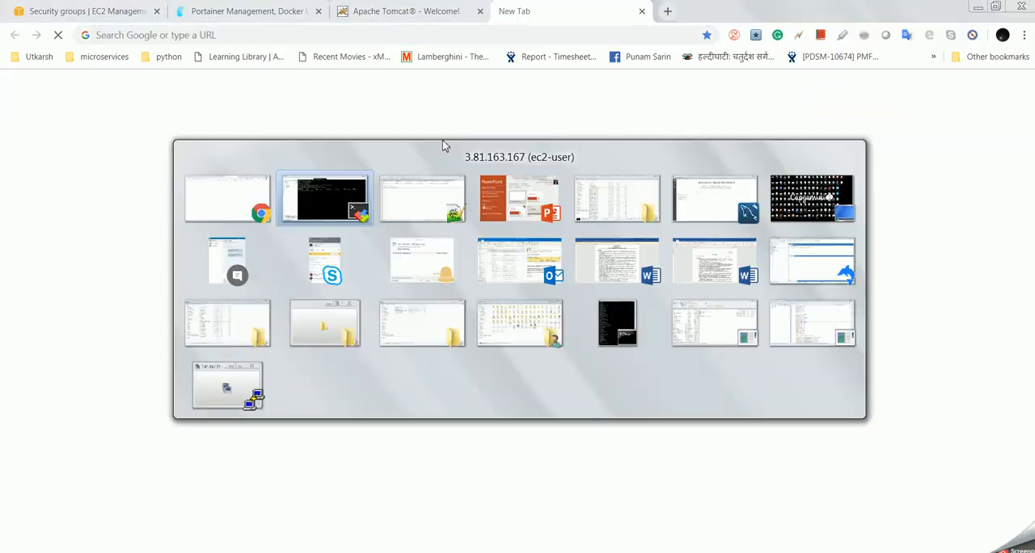
left_click(323, 197)
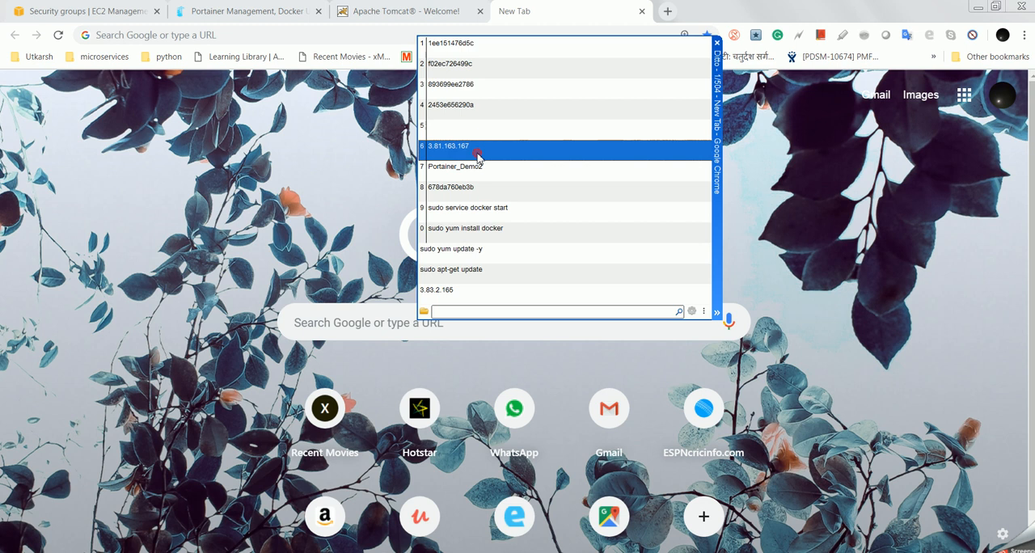
left_click(446, 146)
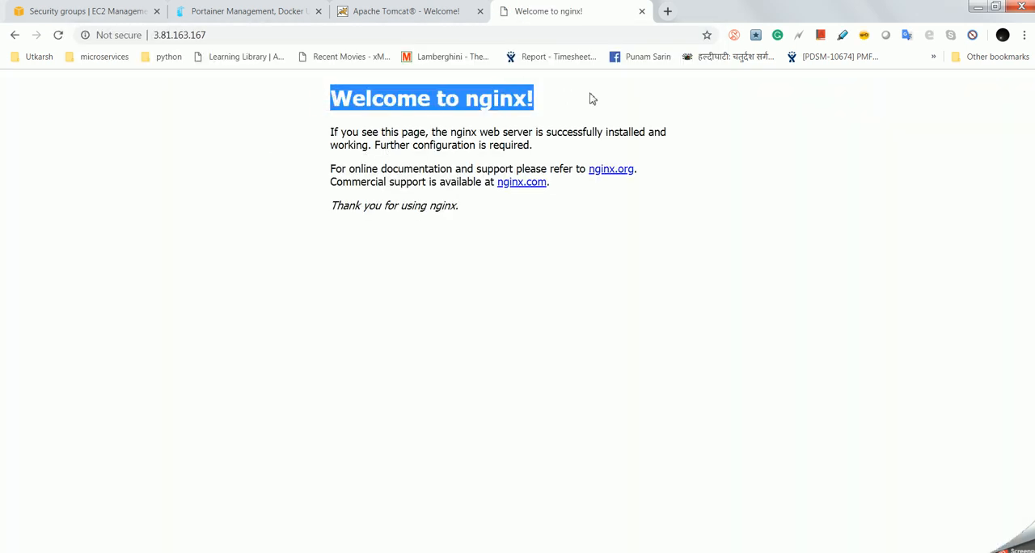
mouse_move(294, 81)
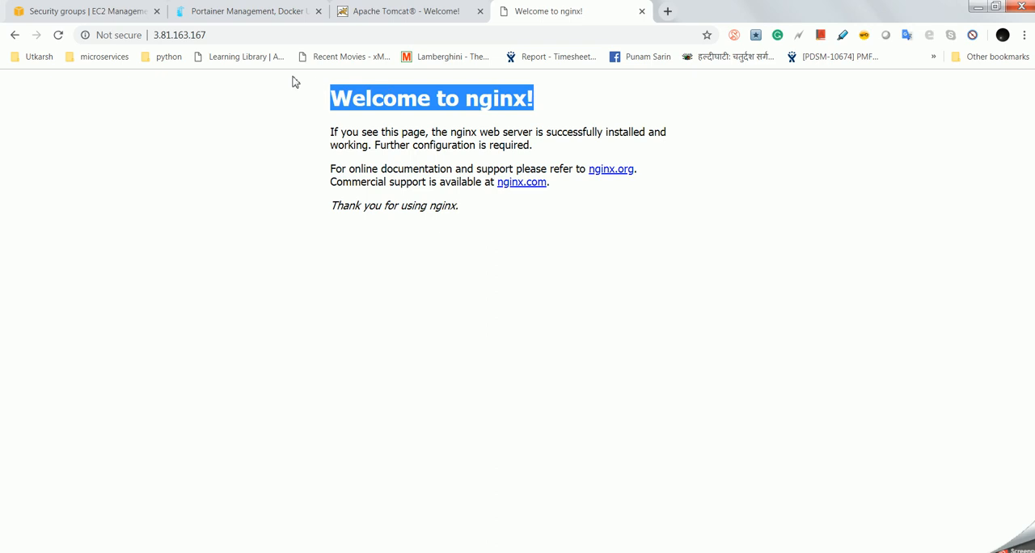
left_click(404, 10)
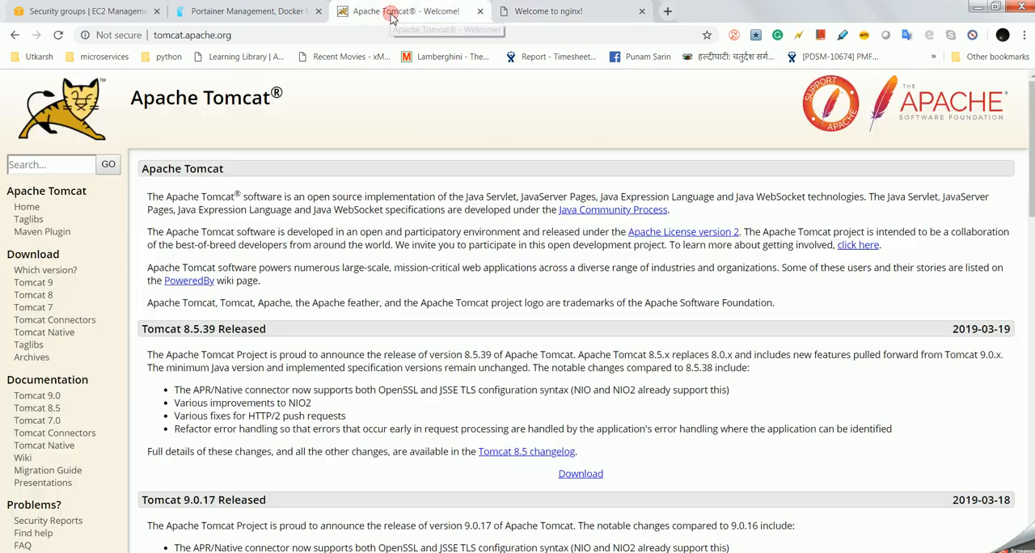
mouse_move(327, 396)
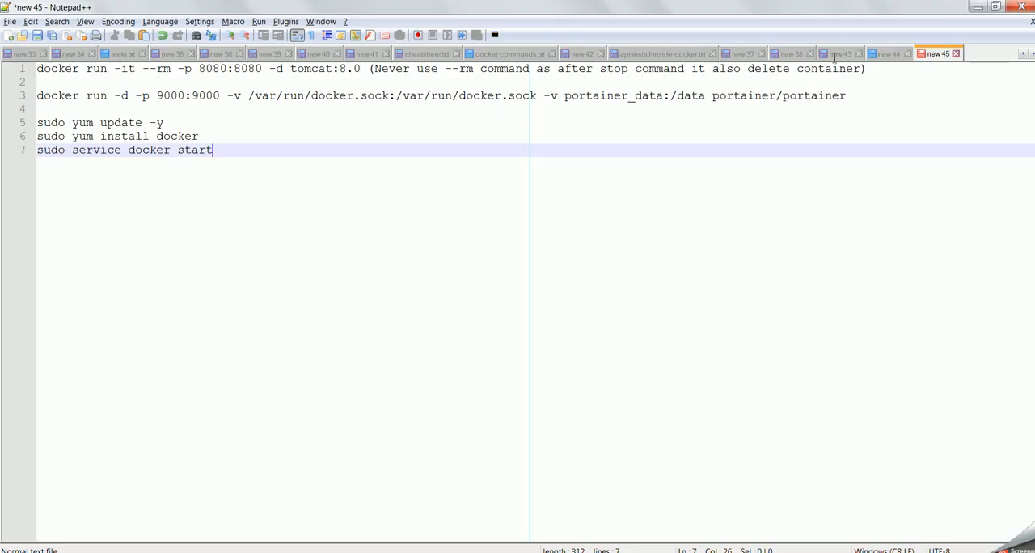
mouse_move(408, 57)
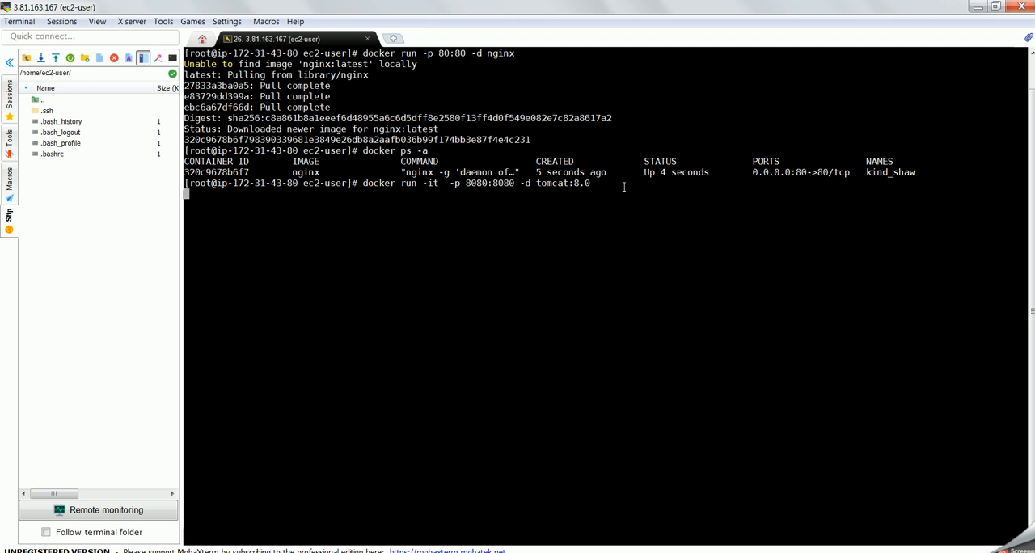
Step: Run 'docker run -it -p 8080:8080 -d tomcat:8.0', clear the screen and list containers with 'docker ps -a'
key("Return")
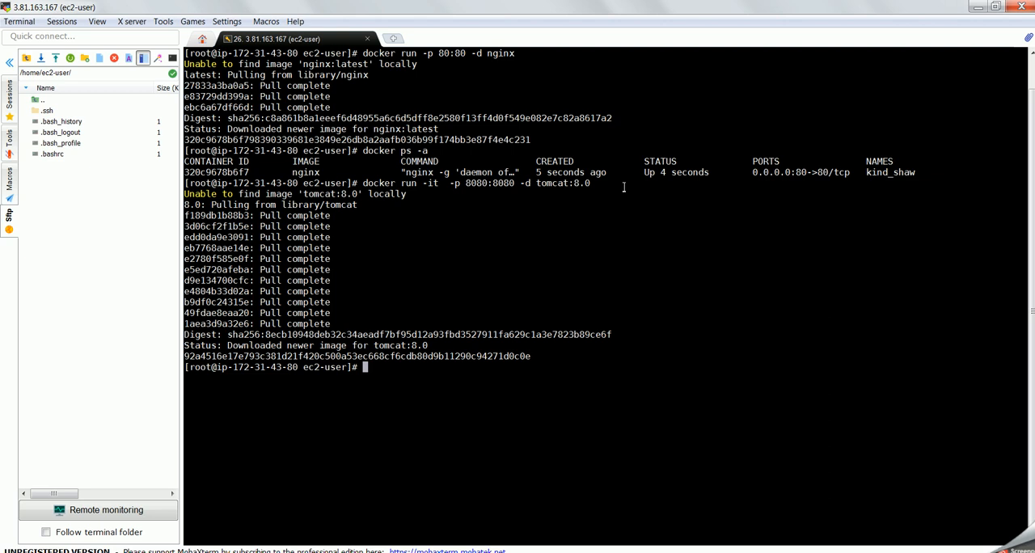
type("cl")
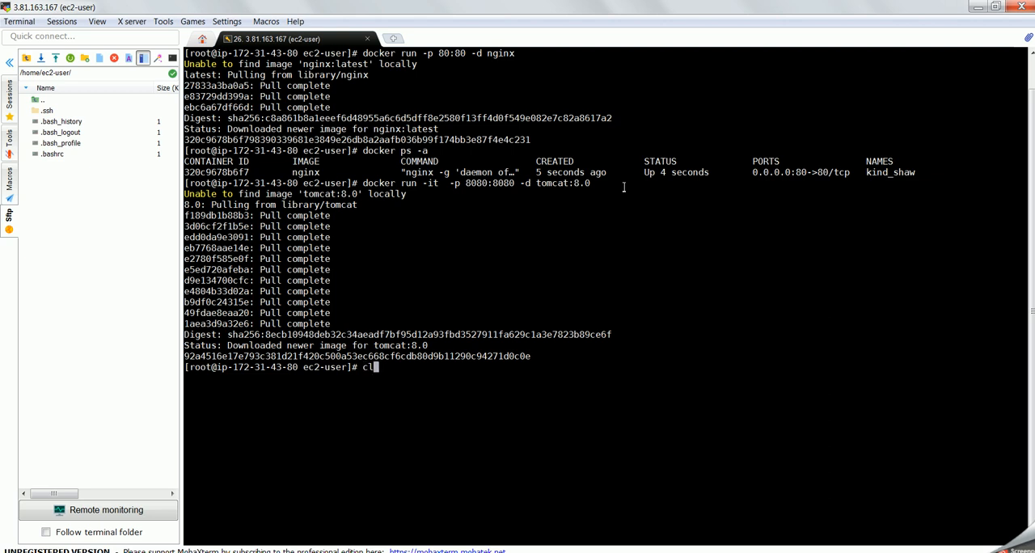
key("Return")
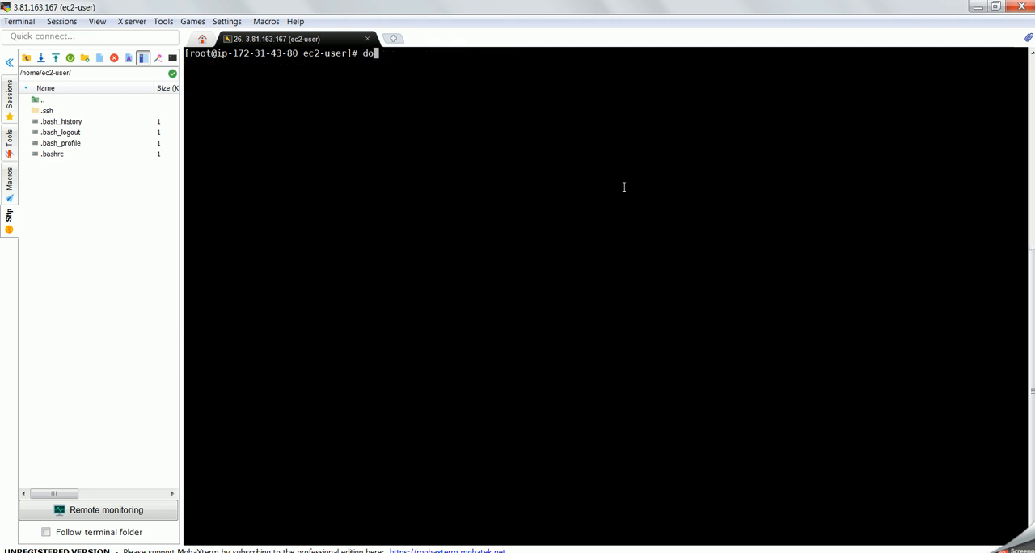
type("cker -")
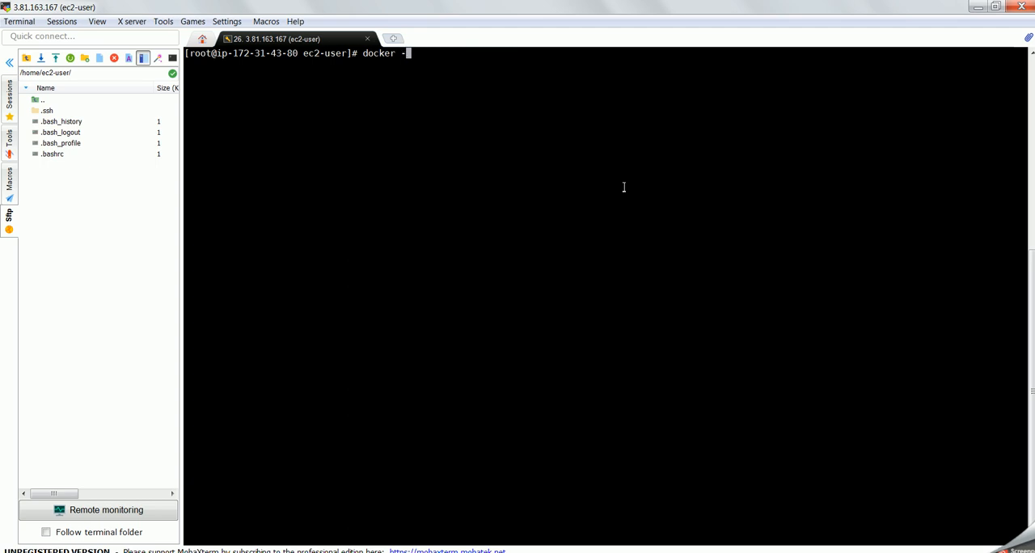
type("ps")
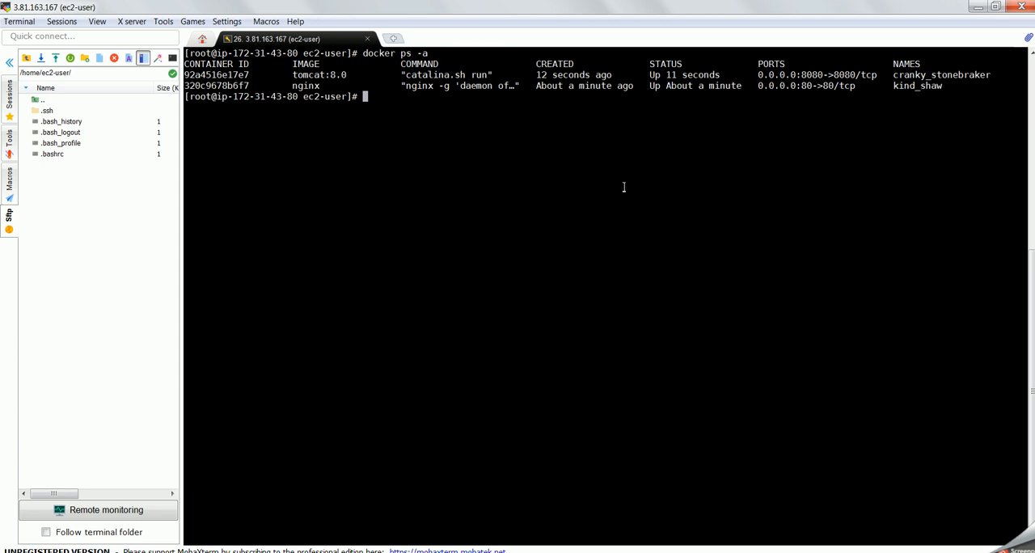
mouse_move(682, 135)
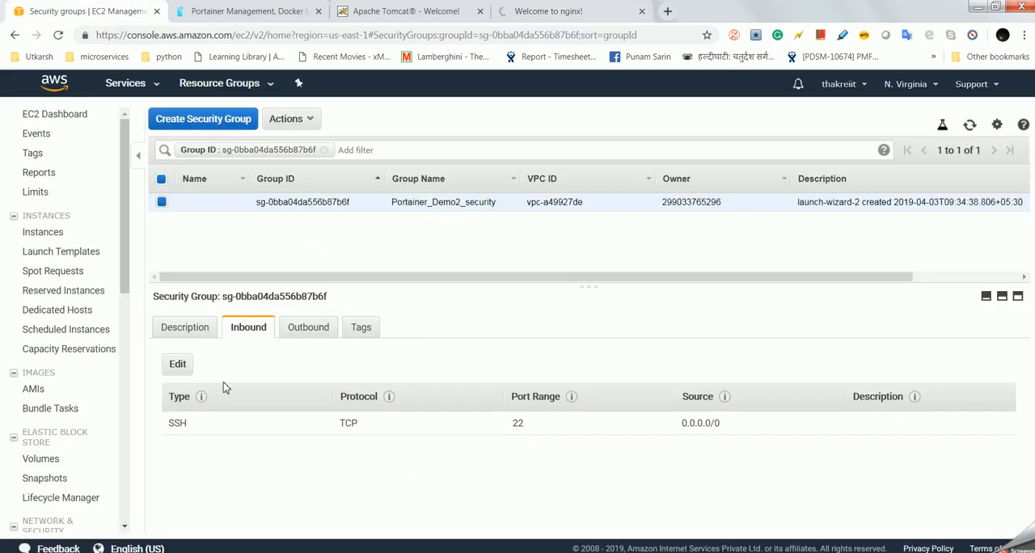
Step: Add an inbound Custom TCP rule for port 8080 from Anywhere to the security group and save it
left_click(178, 364)
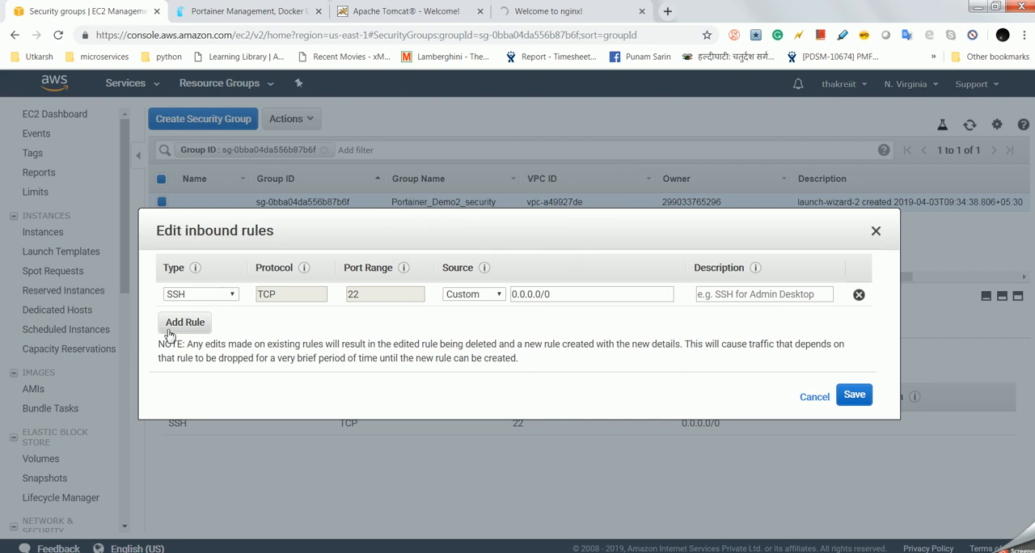
left_click(184, 321)
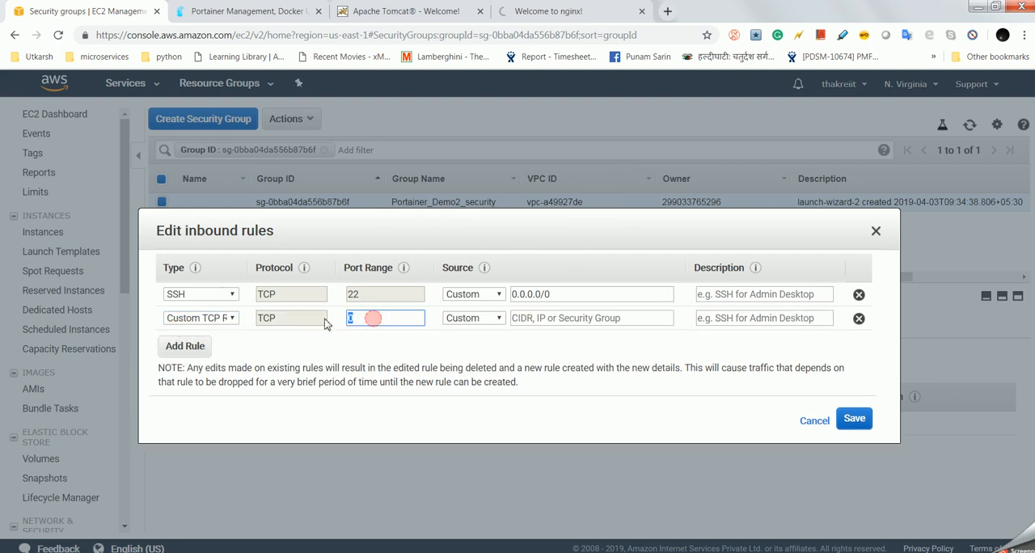
type("8080")
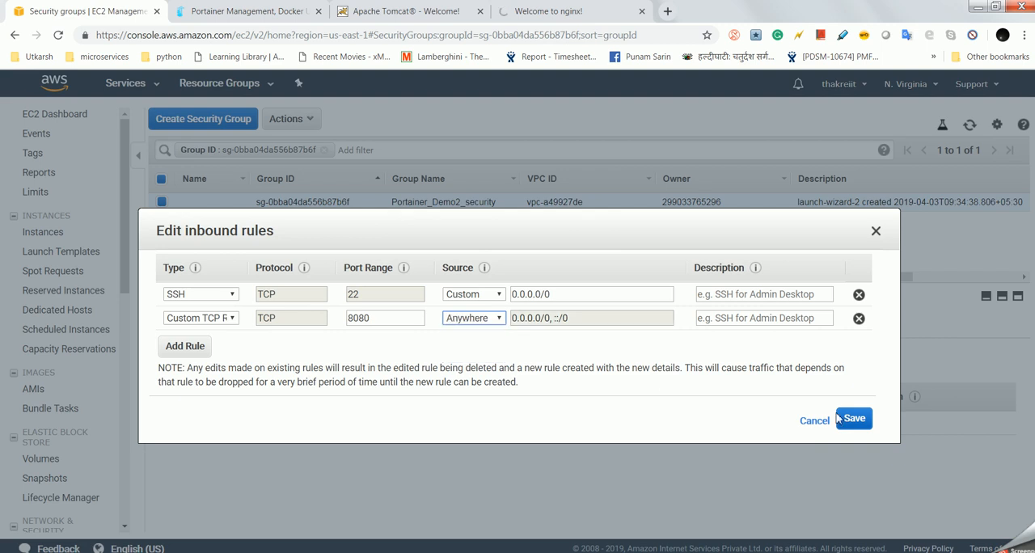
left_click(852, 419)
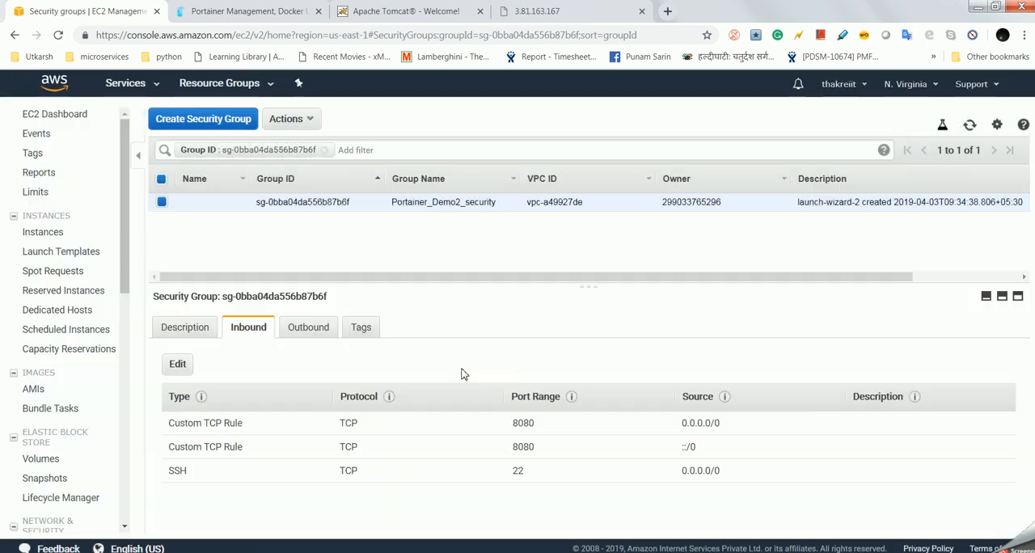
left_click(572, 10)
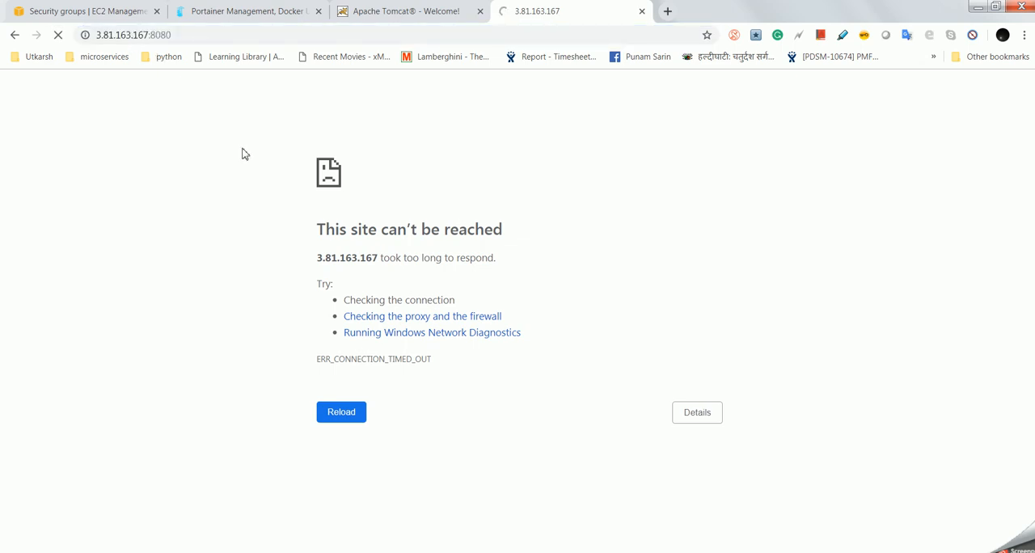
Step: Reload 3.81.163.167:8080 to show the Apache Tomcat 8.0.53 welcome page
left_click(340, 411)
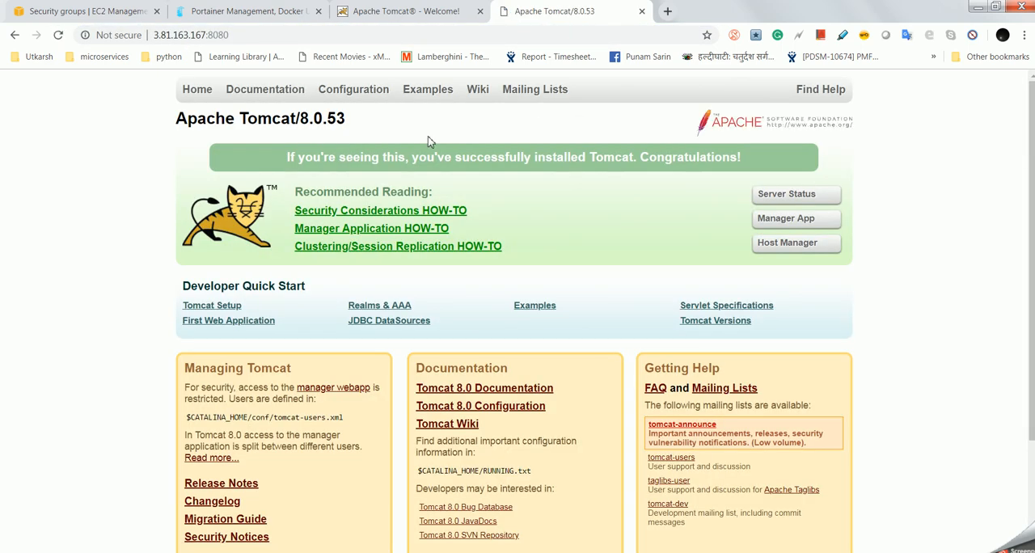
mouse_move(207, 175)
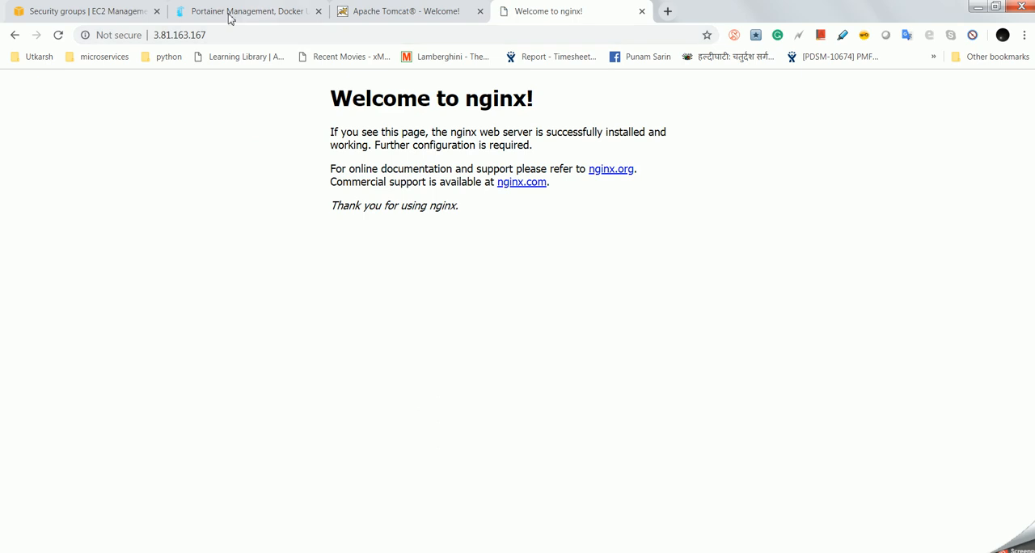
left_click(81, 10)
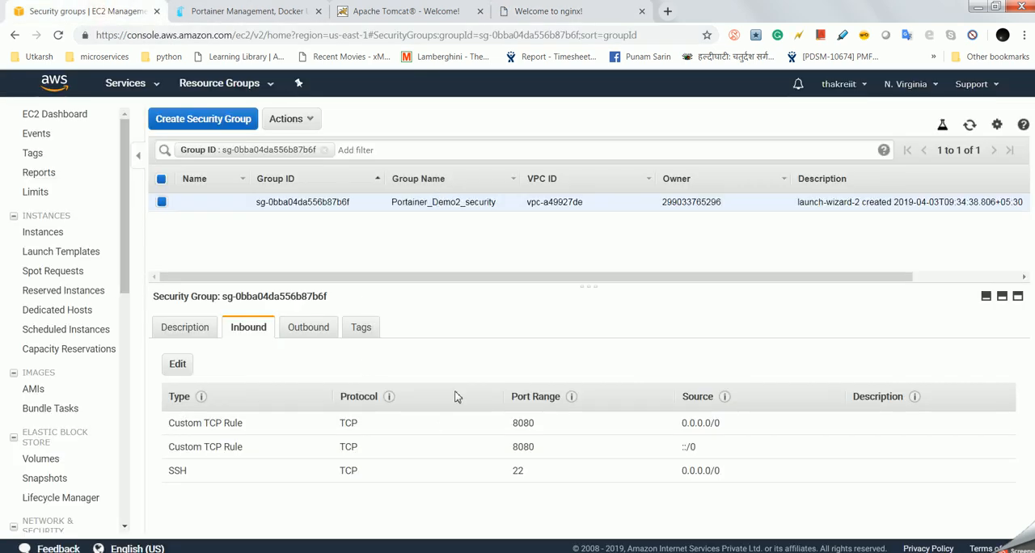
mouse_move(482, 456)
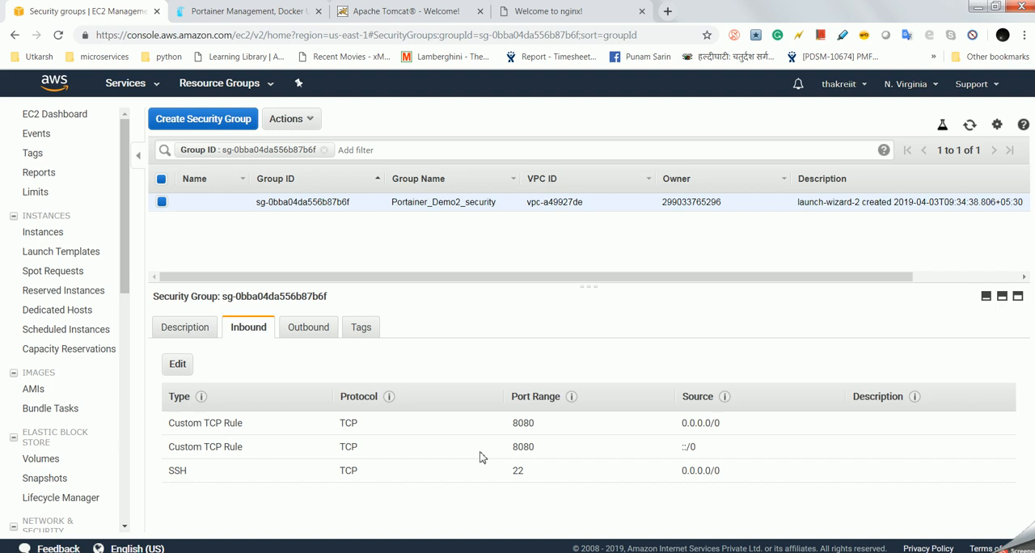
mouse_move(569, 346)
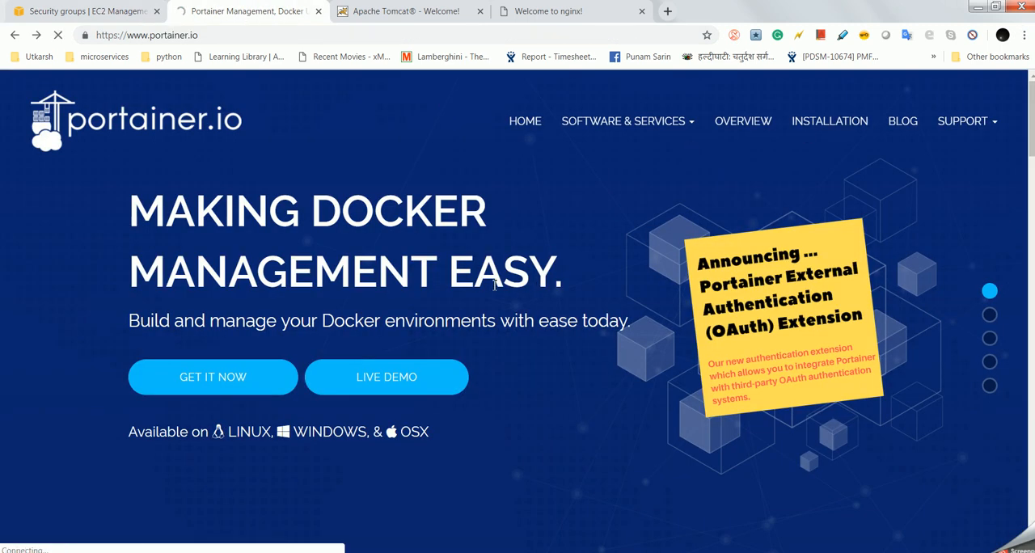
Step: Review the Portainer docker run command on the portainer.io installation guide
left_click(828, 119)
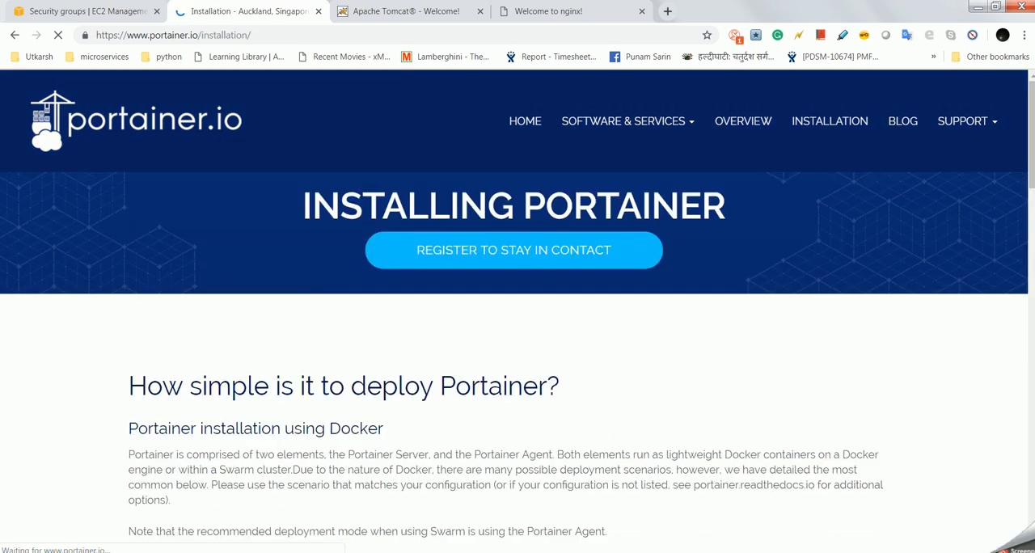
scroll("down", 3)
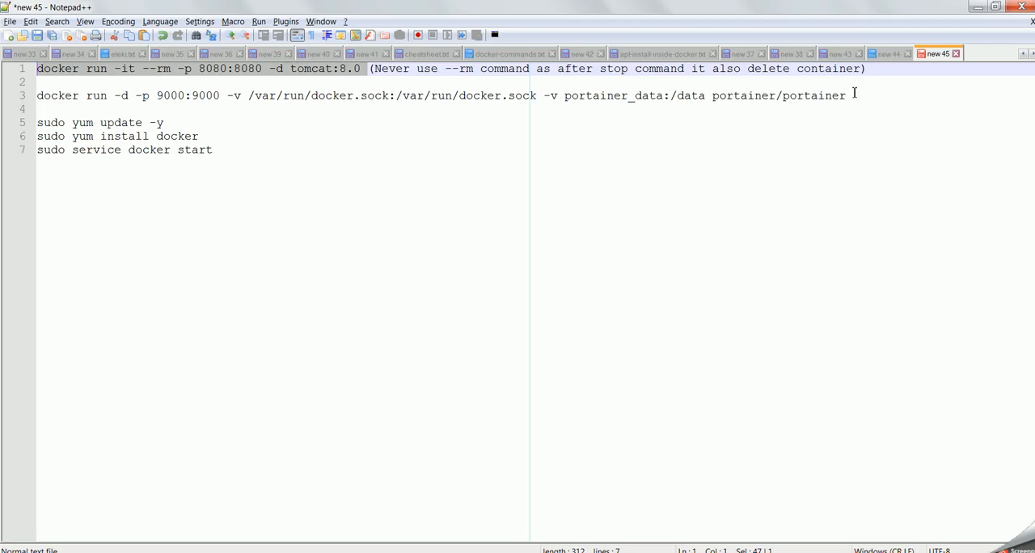
left_click(847, 96)
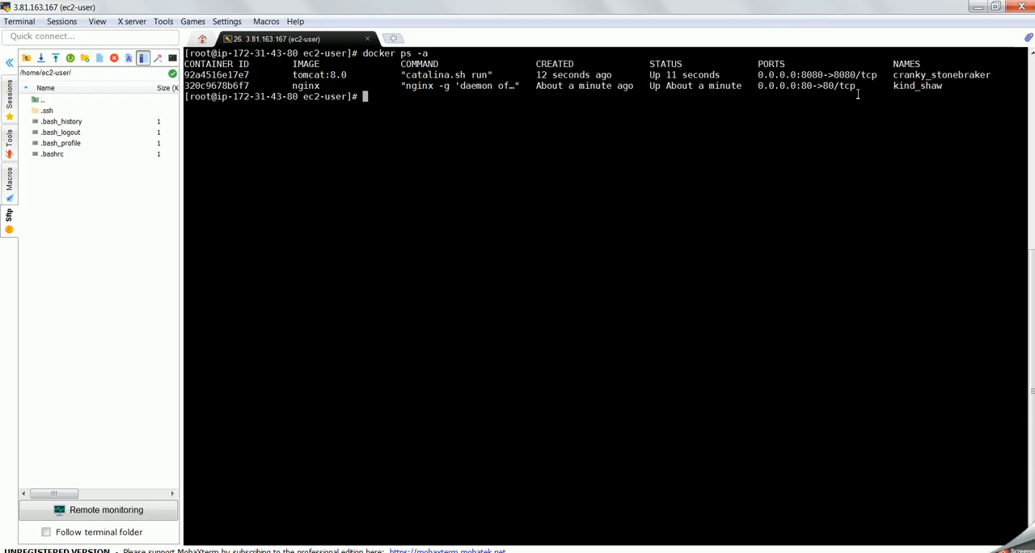
mouse_move(566, 172)
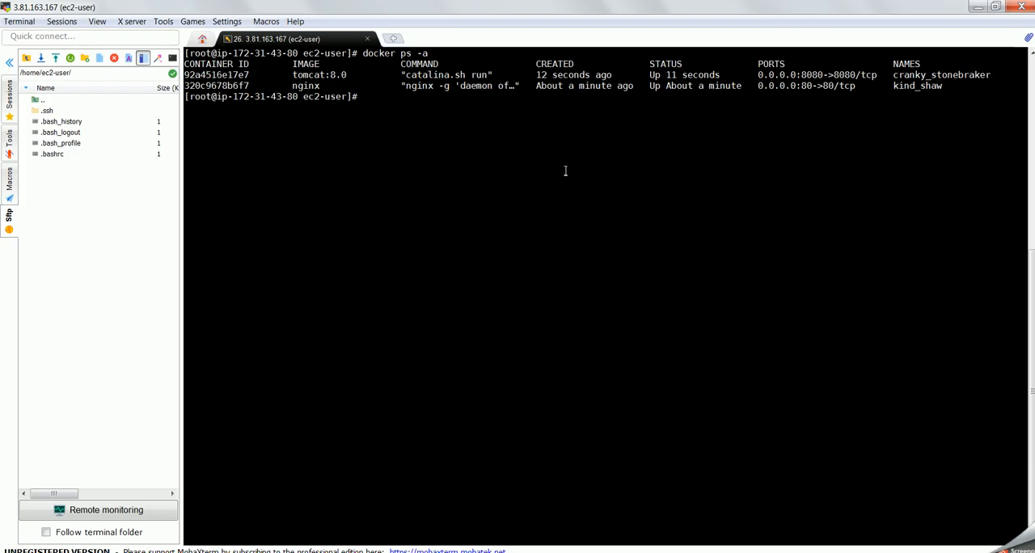
Step: Run 'docker run -d -p 9000:9000' with /var/run/docker.sock mounted to start the portainer/portainer container
type("docker run -d -p 9000:9000 -v /var/run/docker.sock:/var/run/docker.sock -v portainer_data:/data portainer/portainer")
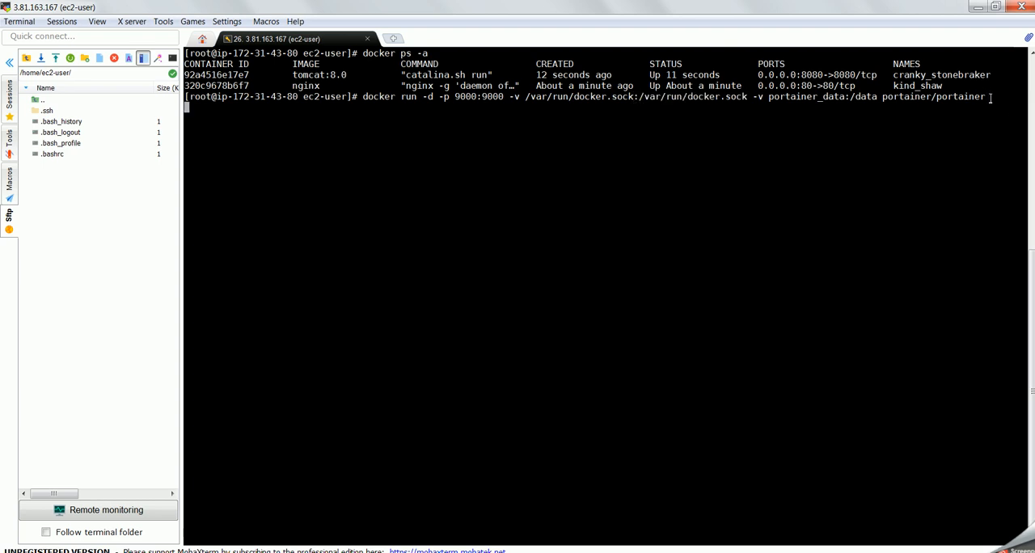
key("Return")
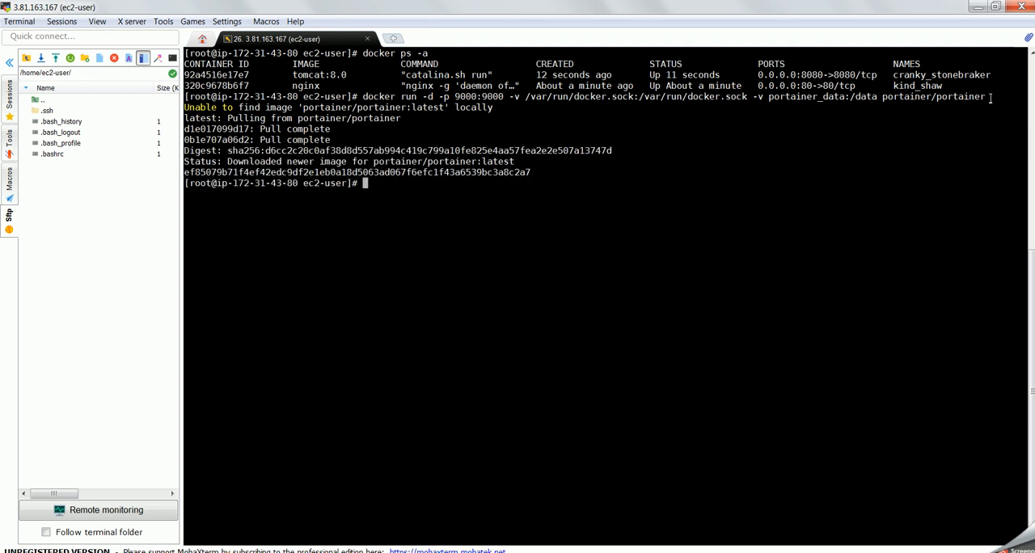
type("docker")
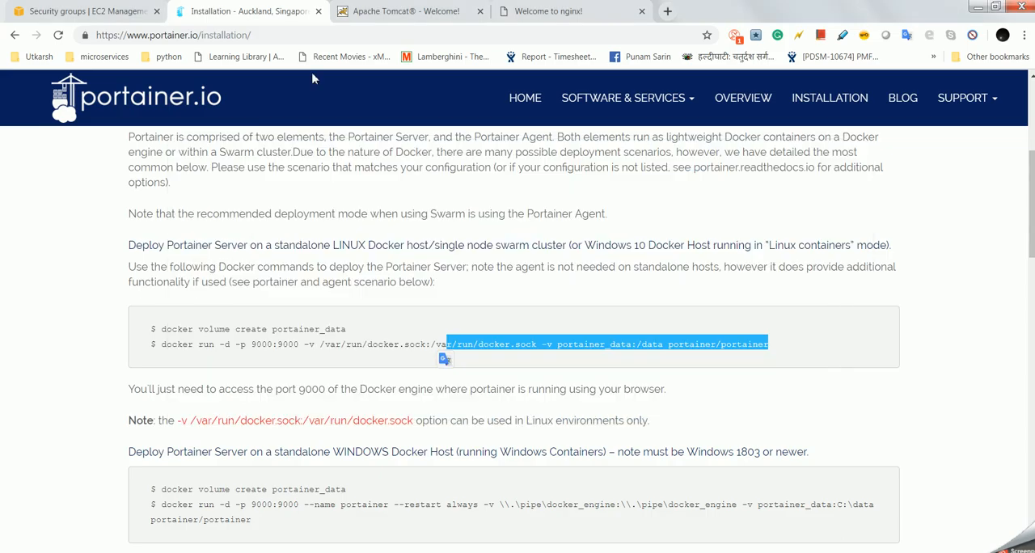
left_click(404, 12)
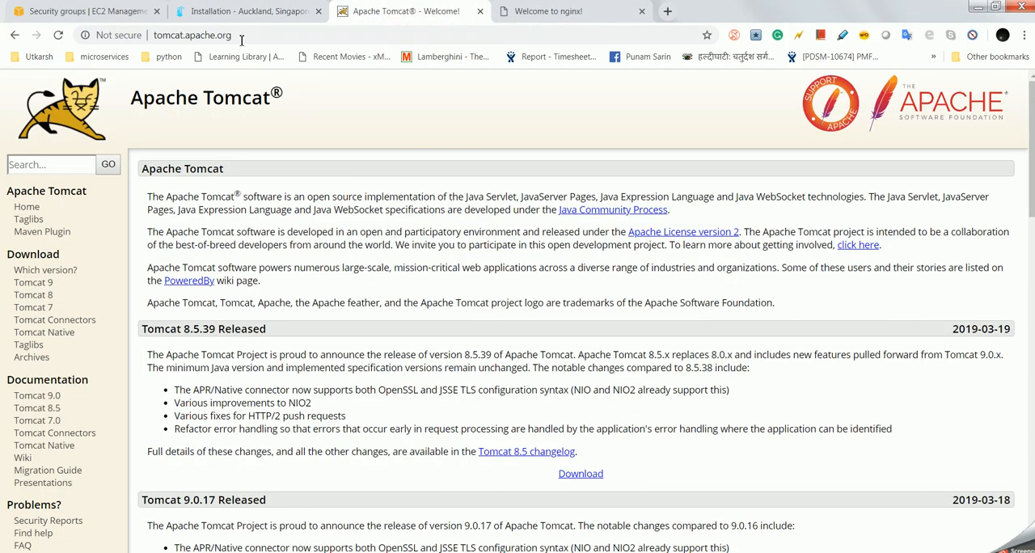
left_click(548, 10)
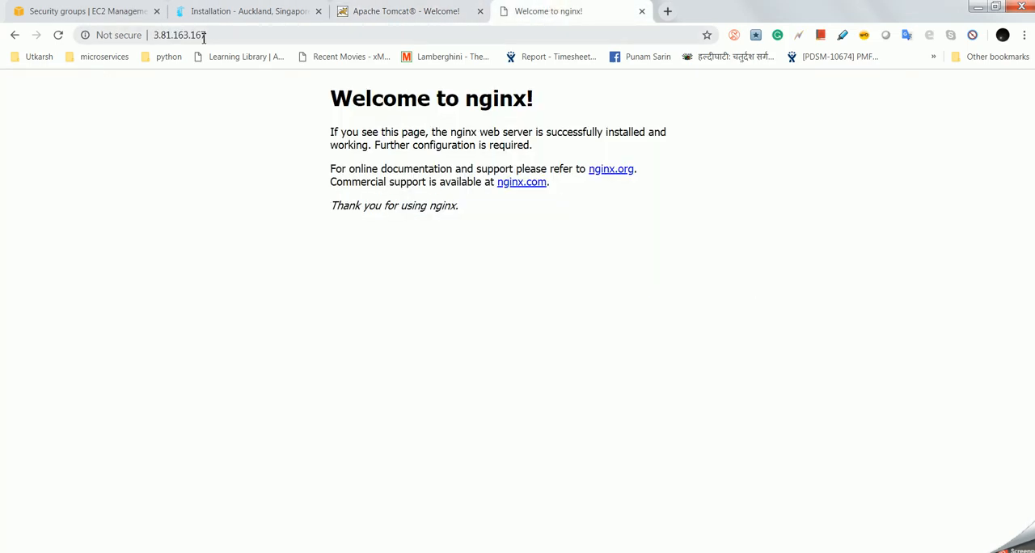
Step: Add an inbound TCP rule for port 9000 from Anywhere to the Portainer_Demo2 security group and save it
left_click(81, 10)
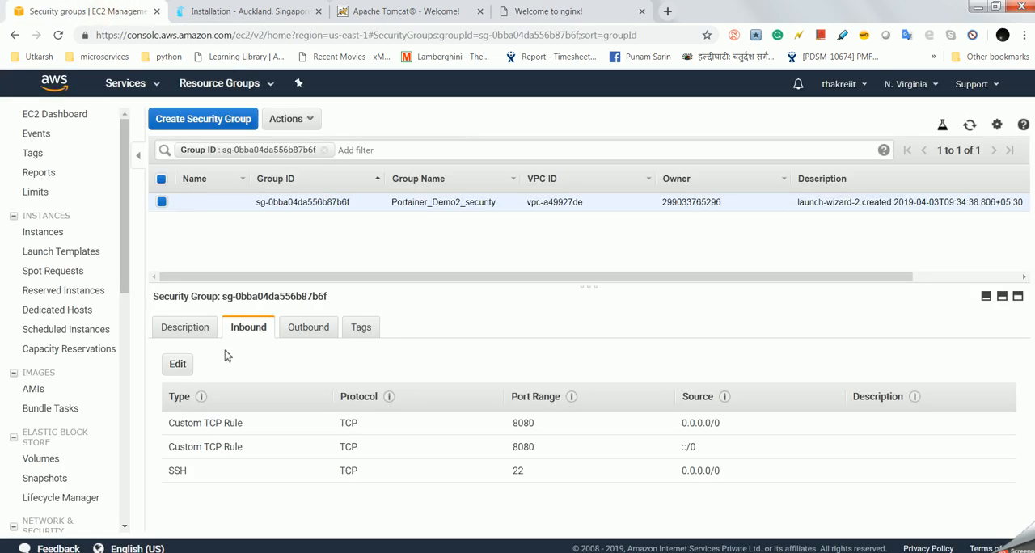
left_click(178, 364)
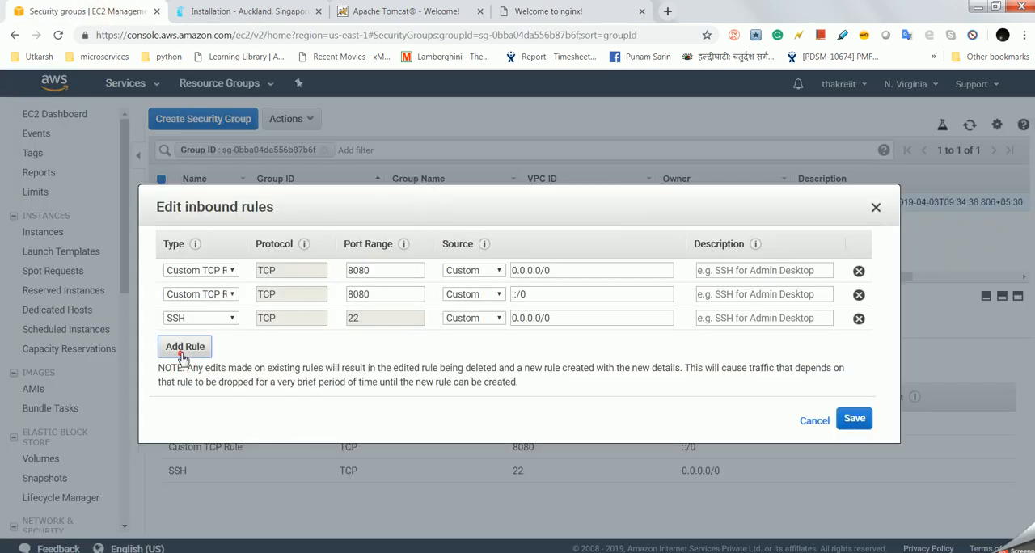
left_click(184, 346)
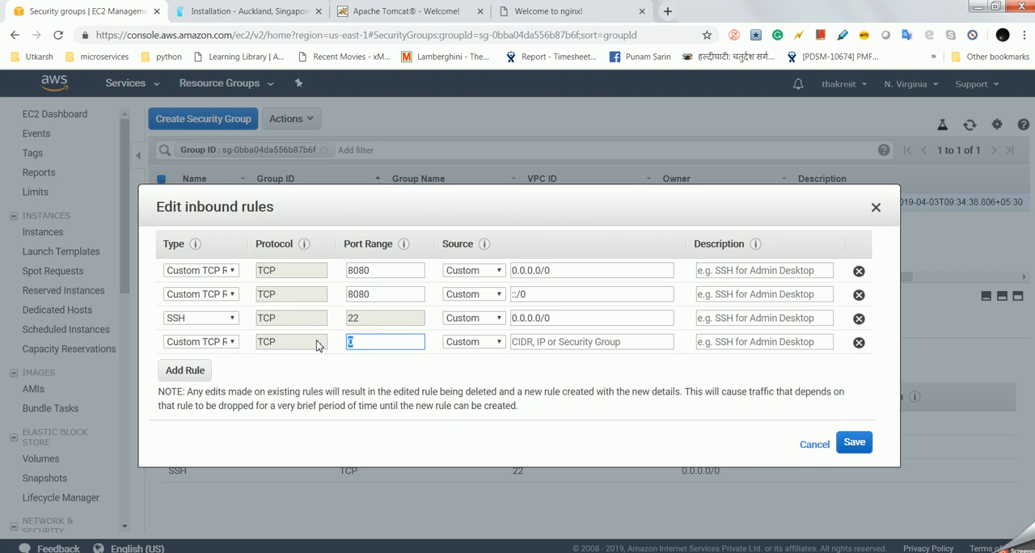
type("9000")
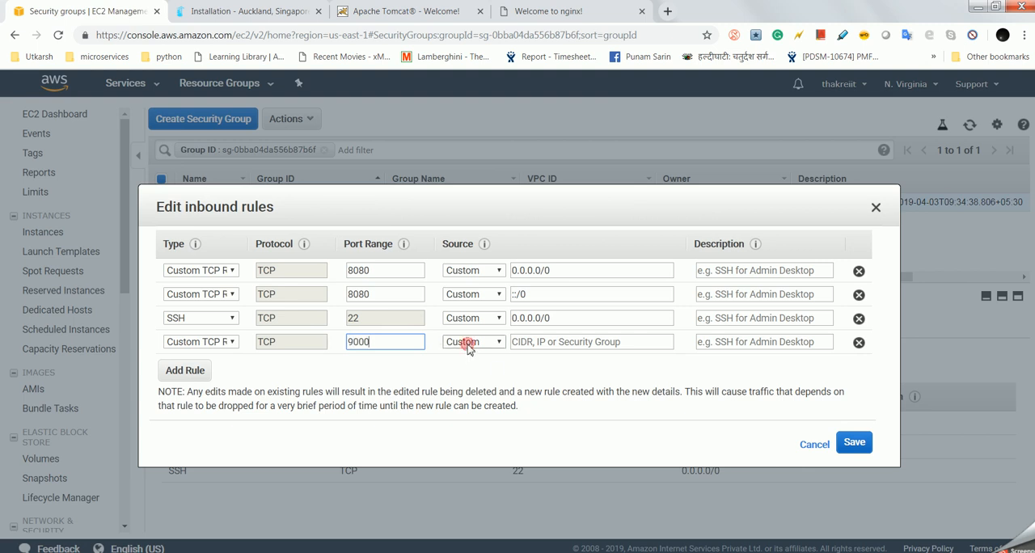
left_click(472, 341)
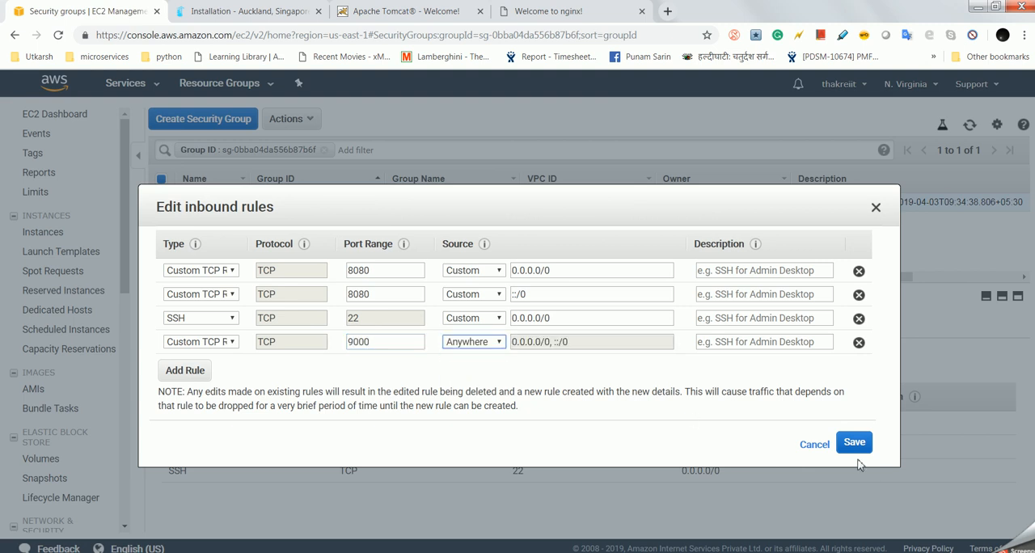
left_click(854, 443)
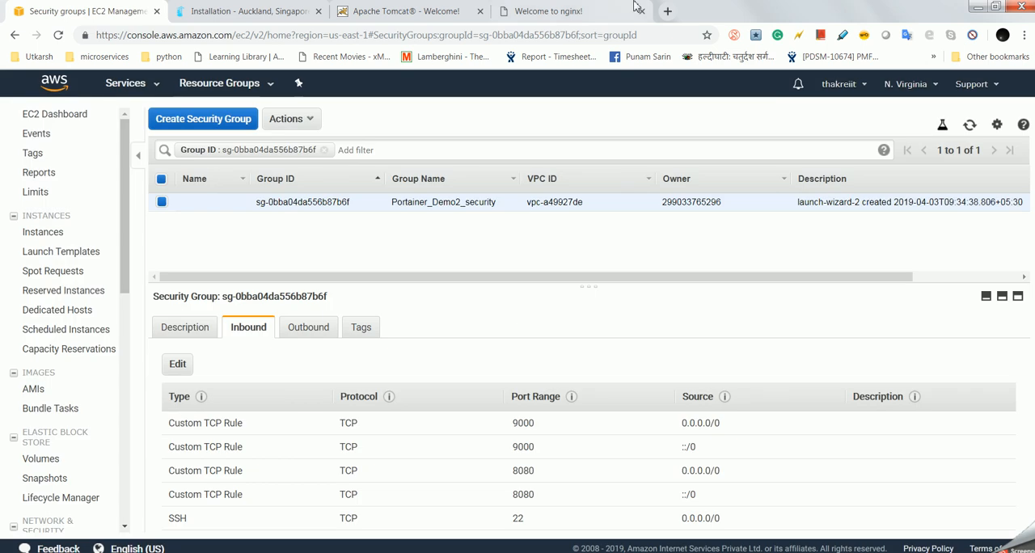
left_click(548, 10)
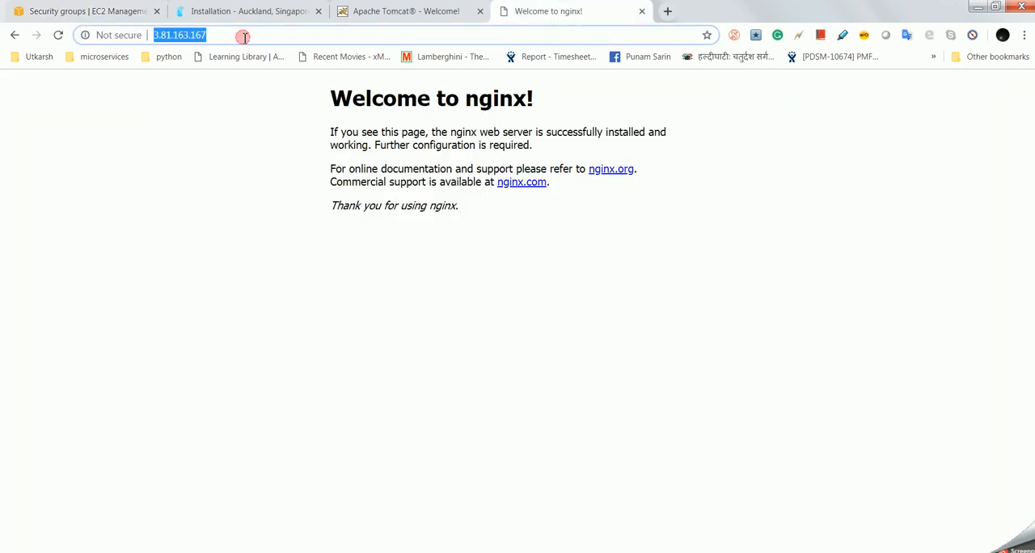
Step: Load the server on port 9000 and create administrator user admin with matching passwords
type(":9000/#/init/admin")
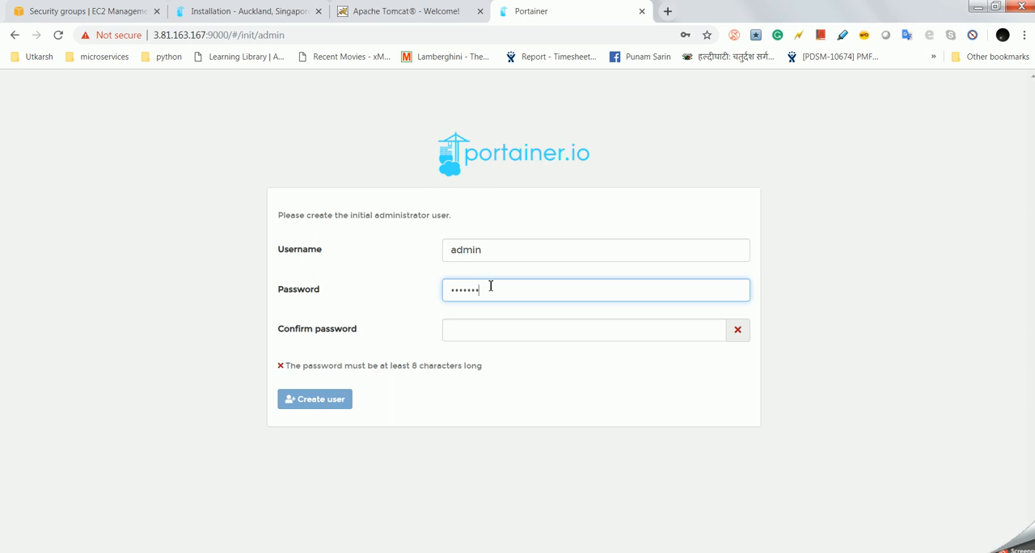
type("•")
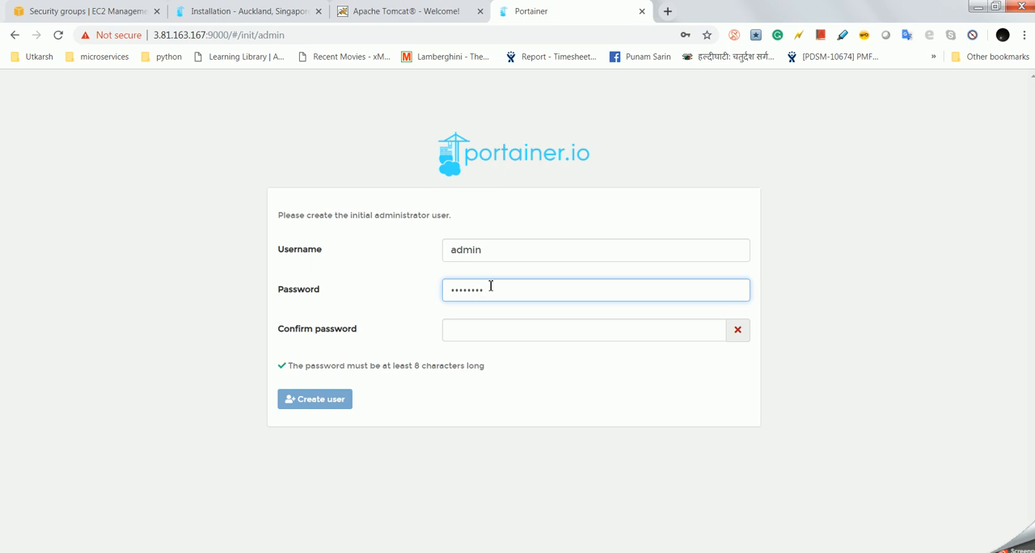
type("•••")
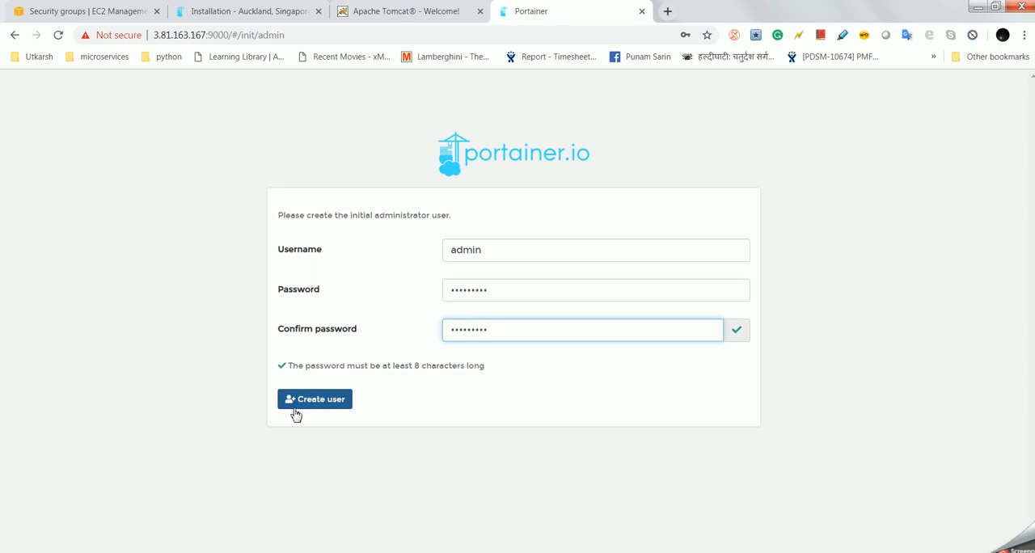
left_click(314, 398)
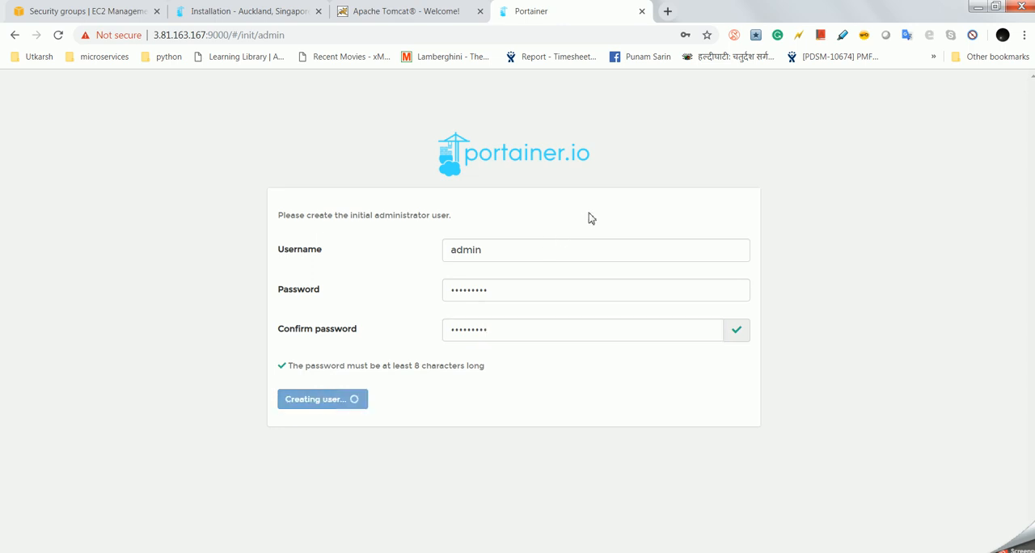
Step: Decline Chrome's save-password offer, choose the Local Docker environment and connect to it
left_click(322, 398)
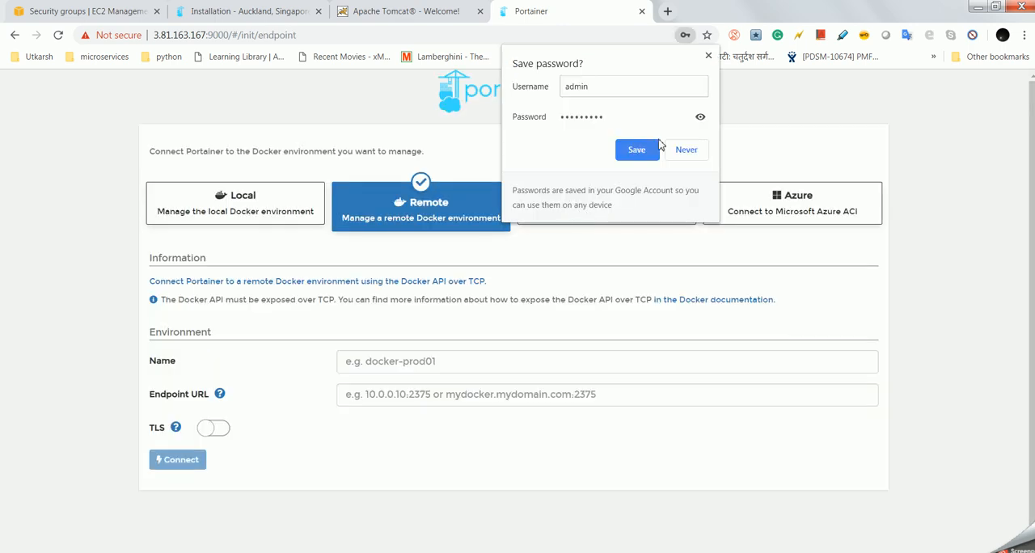
mouse_move(709, 57)
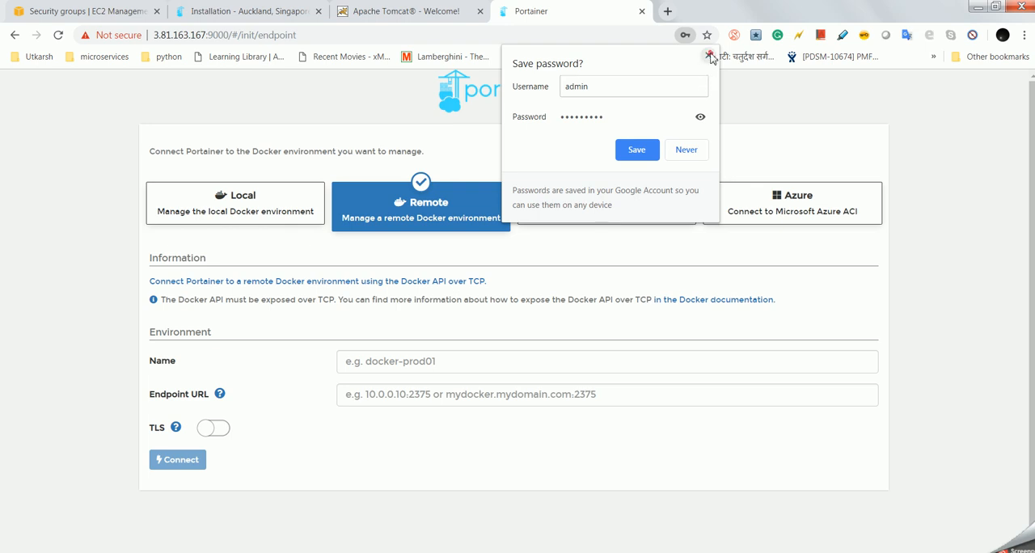
left_click(712, 55)
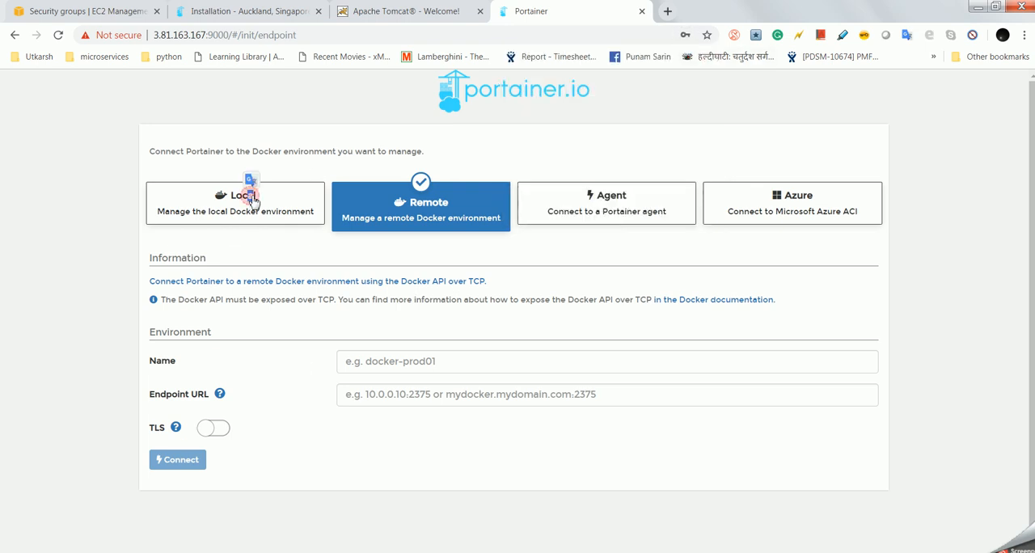
left_click(235, 202)
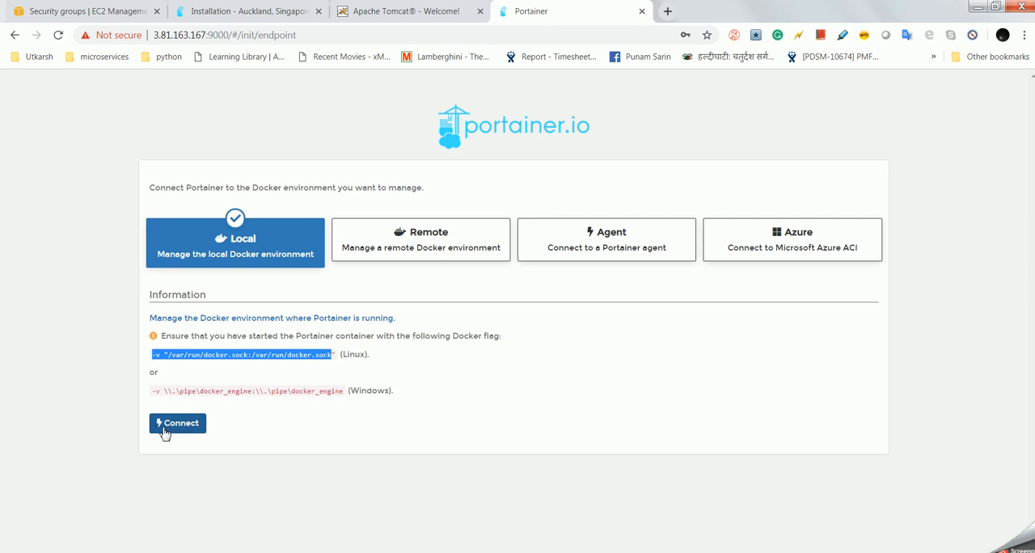
left_click(178, 424)
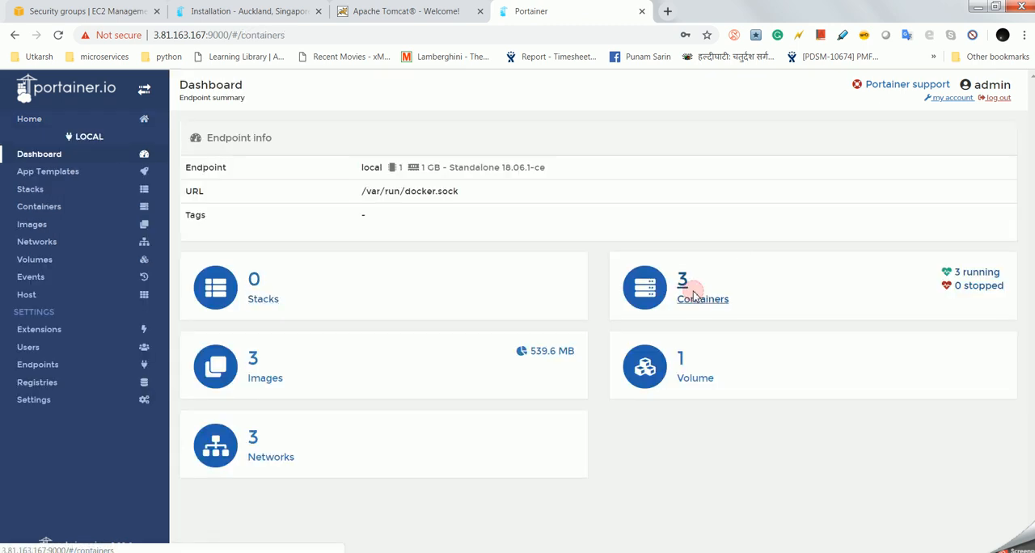
Step: Show the Containers list from the Dashboard and tick the nginx container kind_shaw
left_click(702, 288)
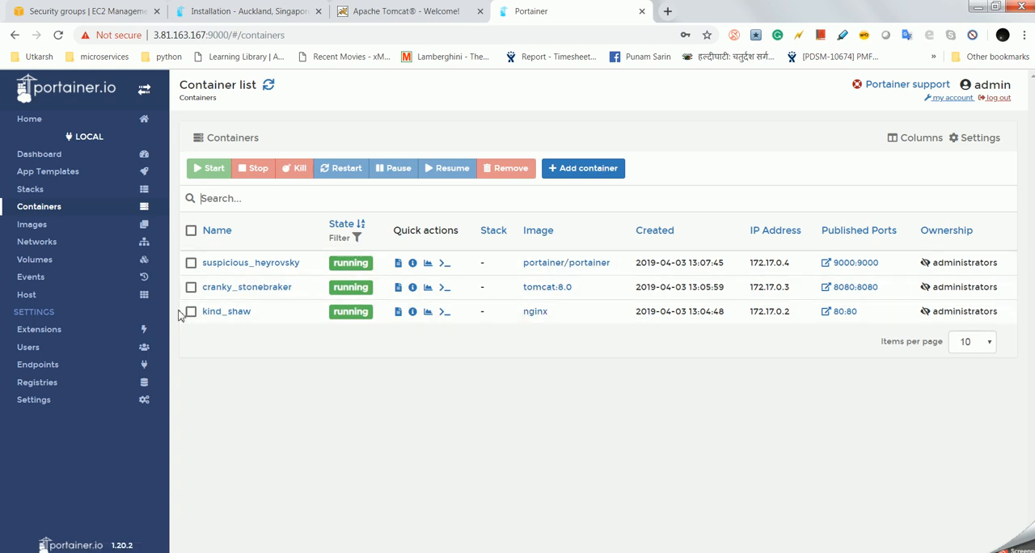
left_click(191, 311)
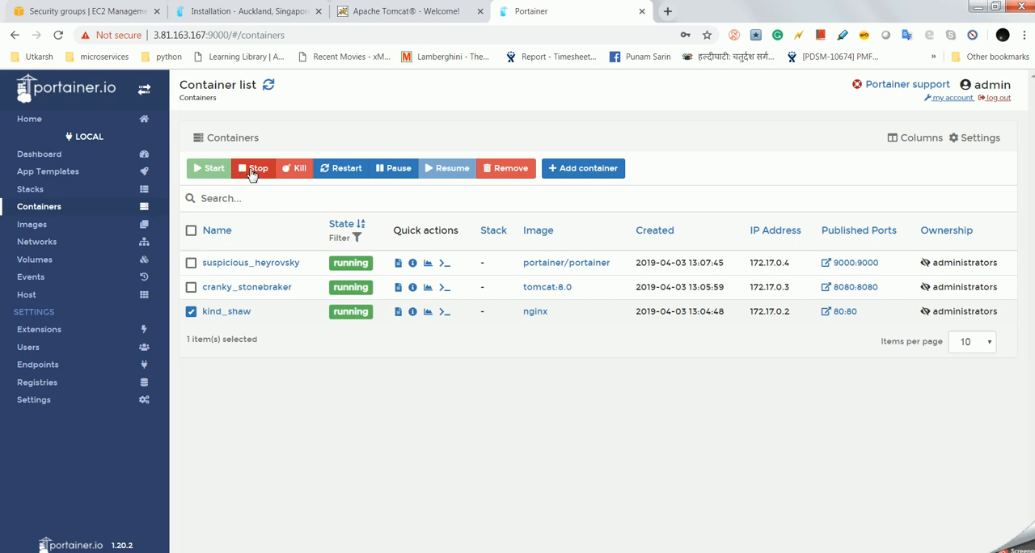
left_click(252, 169)
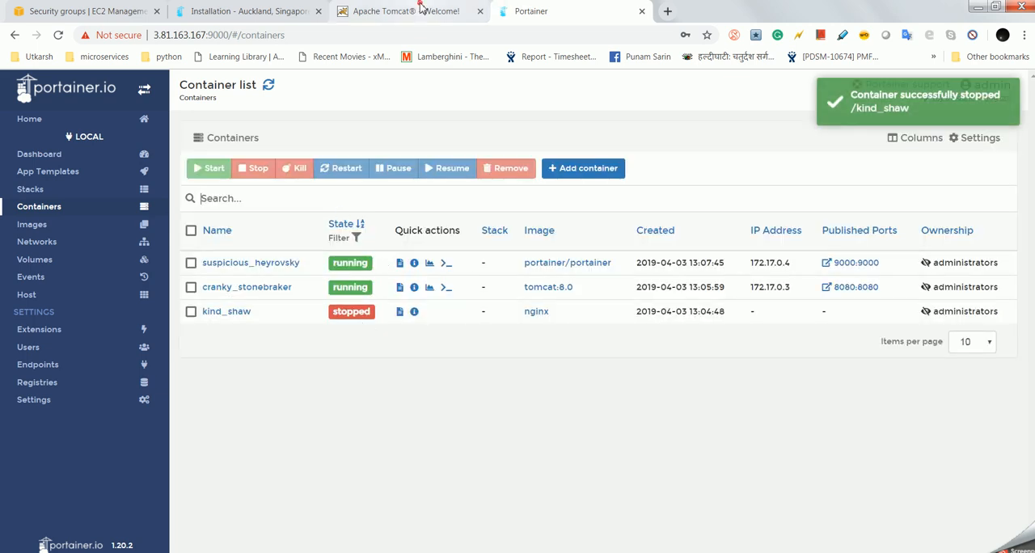
left_click(405, 9)
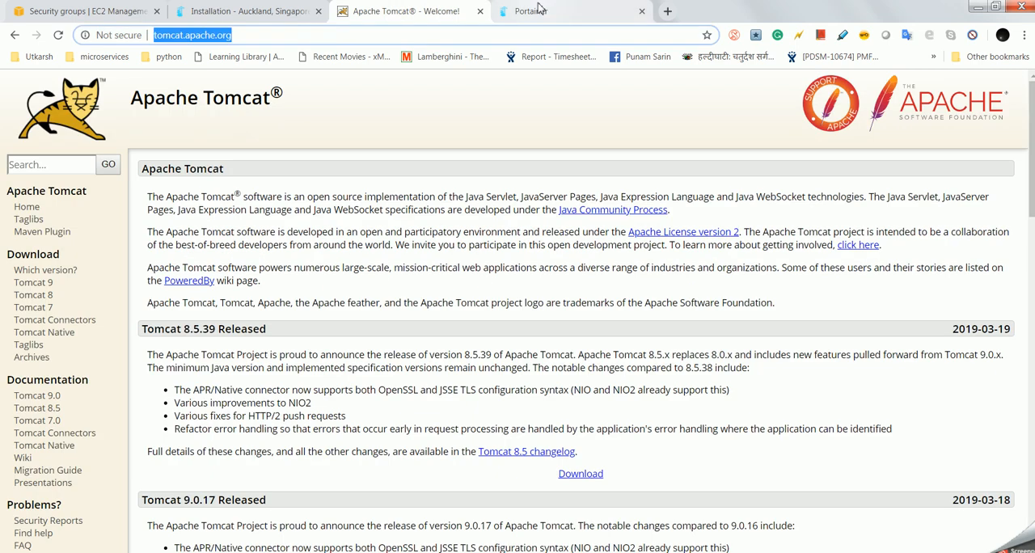
left_click(526, 11)
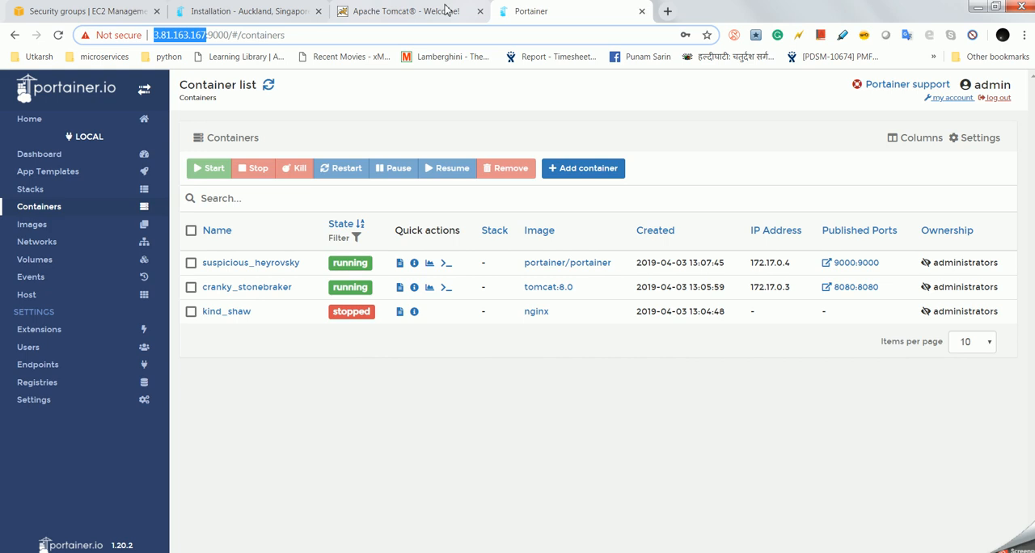
left_click(404, 10)
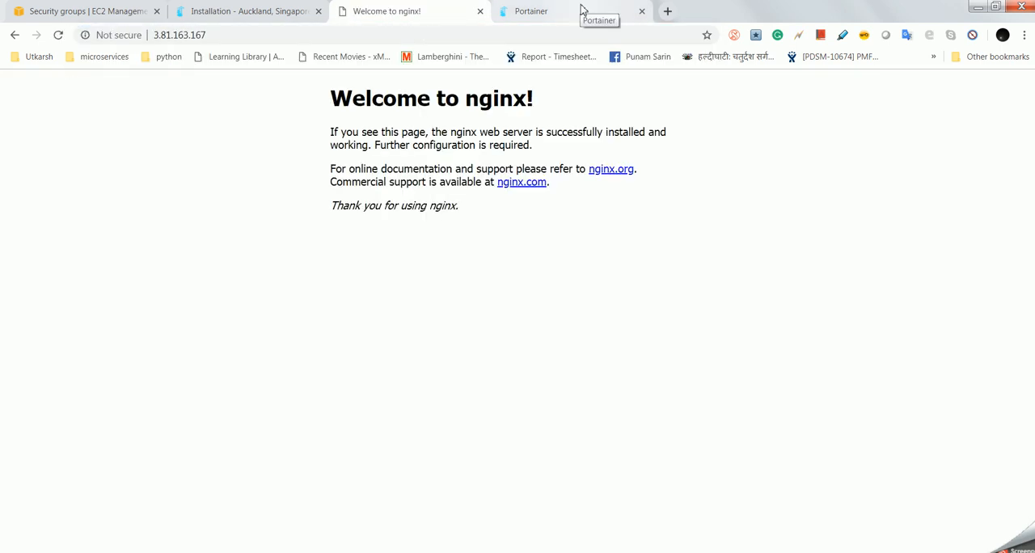
left_click(530, 9)
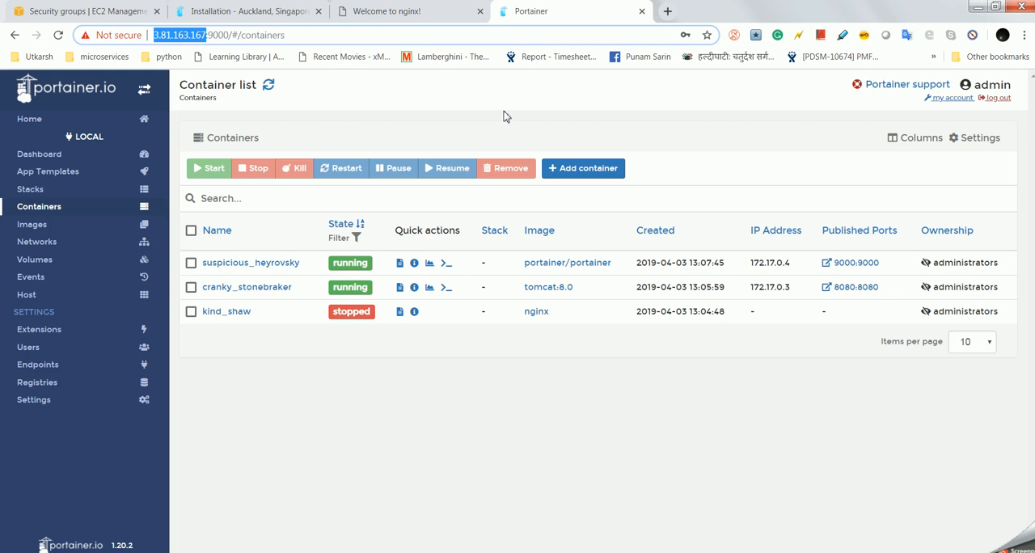
left_click(385, 10)
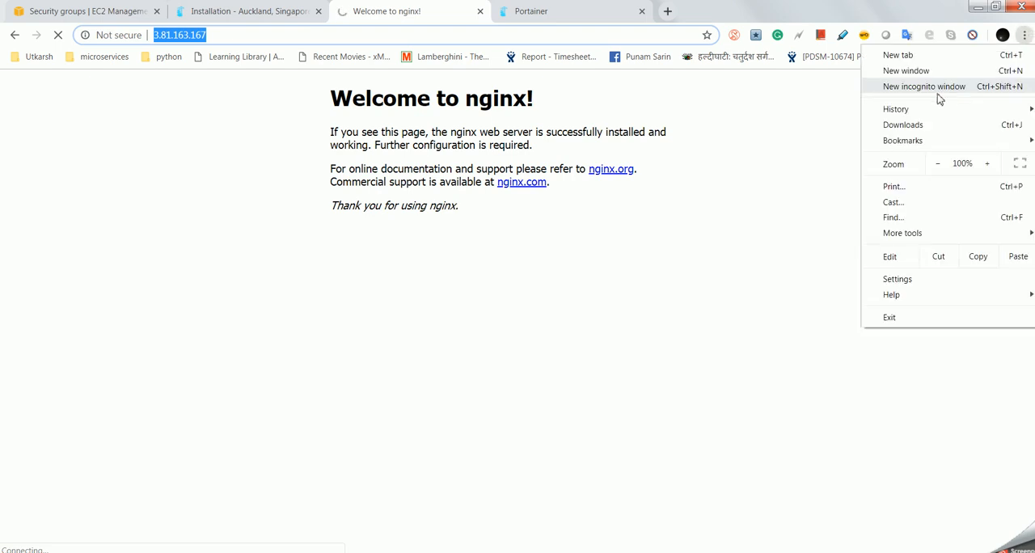
left_click(924, 87)
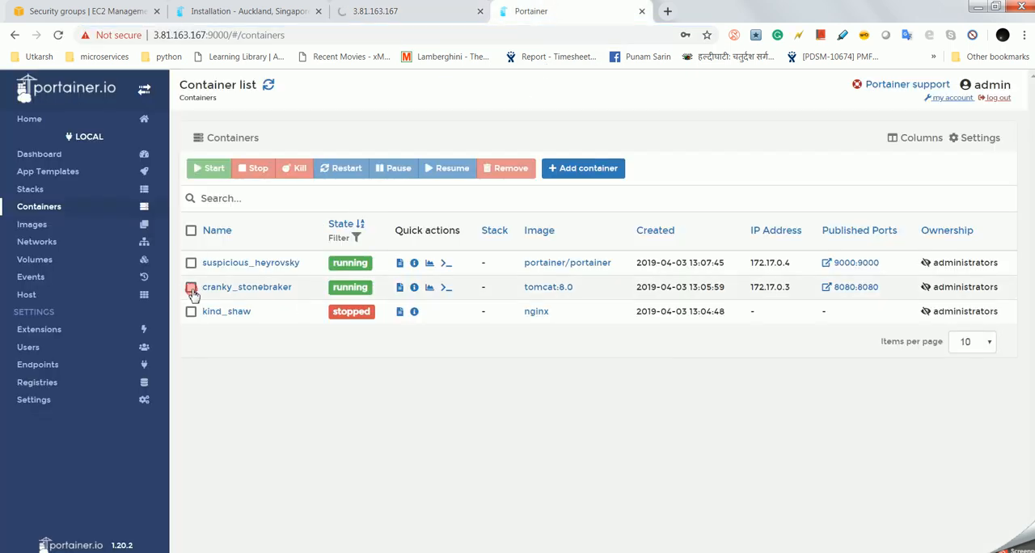
Step: Stop cranky_stonebraker, check the Tomcat URL, then select it again and start it
left_click(191, 288)
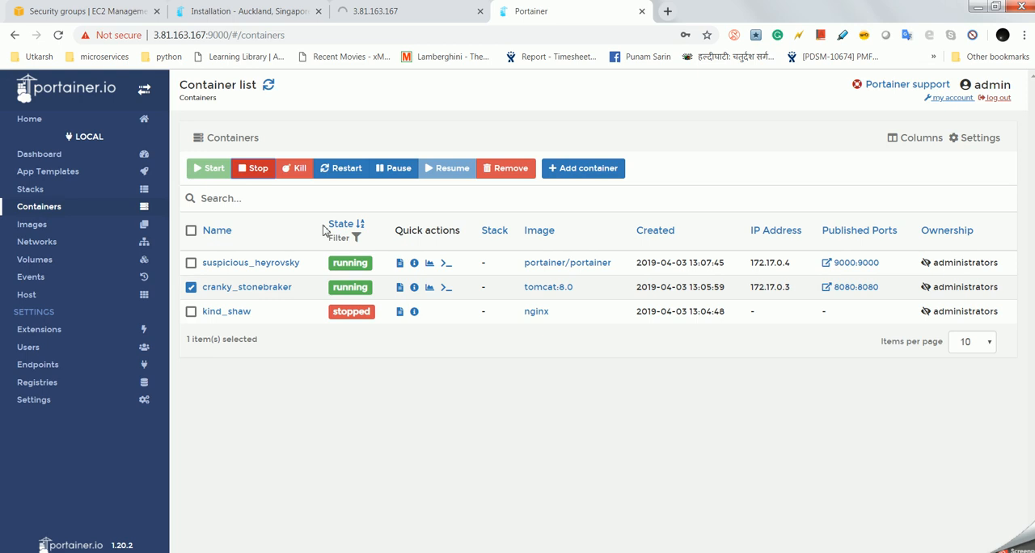
left_click(372, 9)
type("3.81.163.167:")
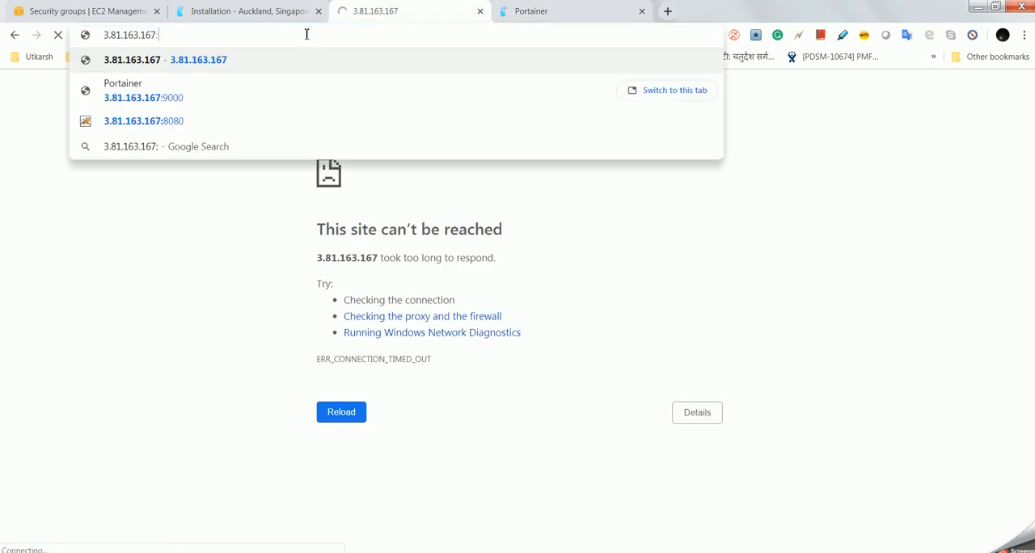
left_click(143, 120)
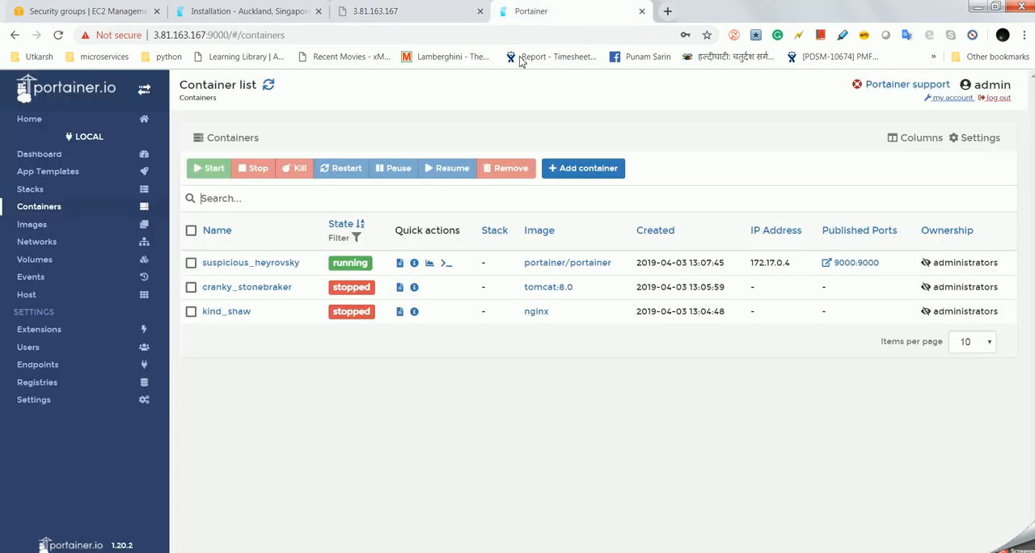
left_click(191, 288)
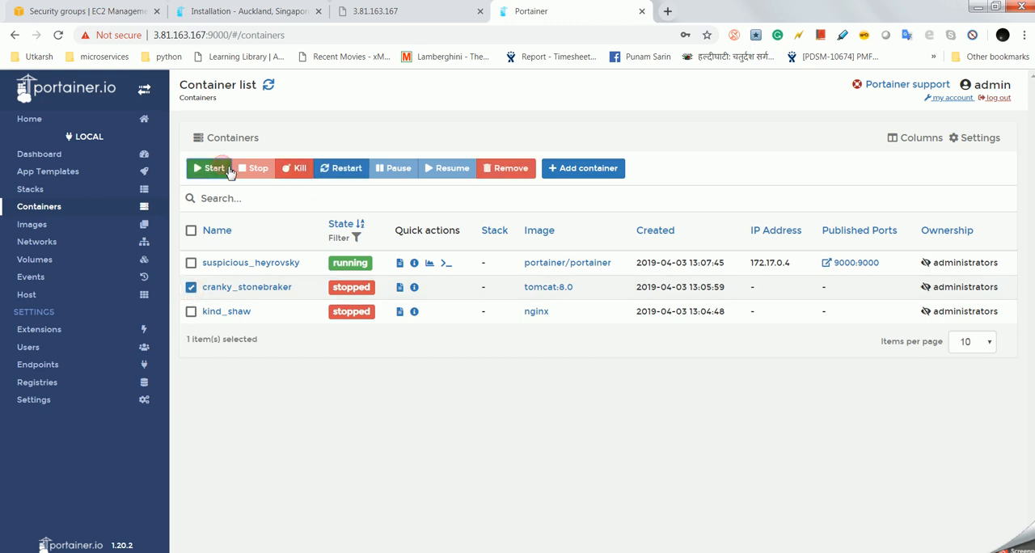
left_click(211, 168)
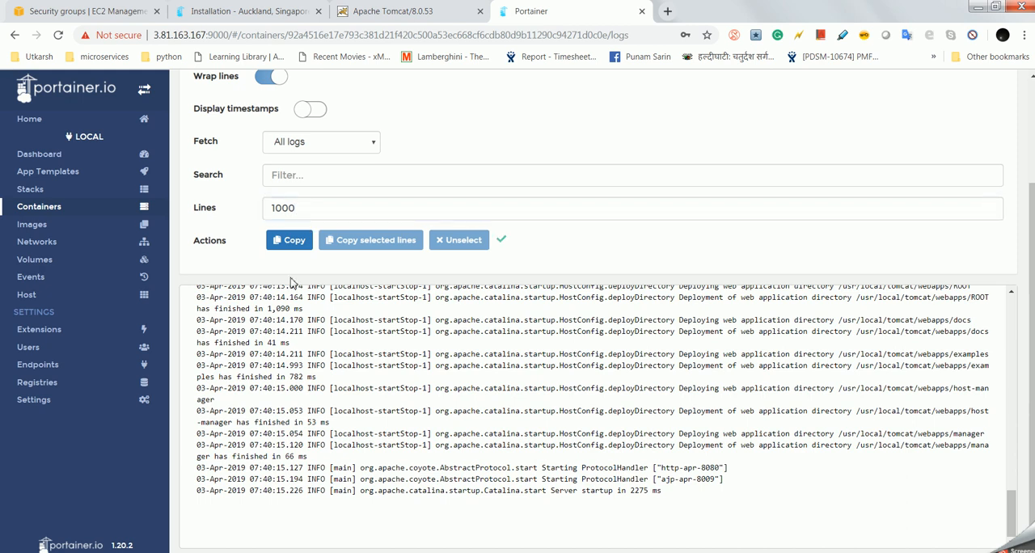
Step: Copy the Tomcat startup log output for reading and scroll back to the top of the viewer
left_click(288, 239)
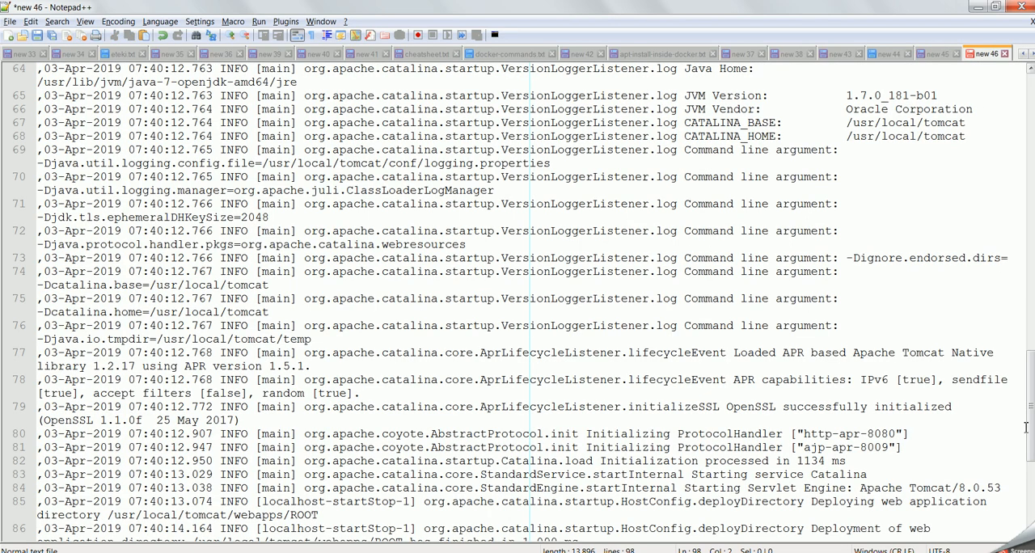
scroll("up", 3)
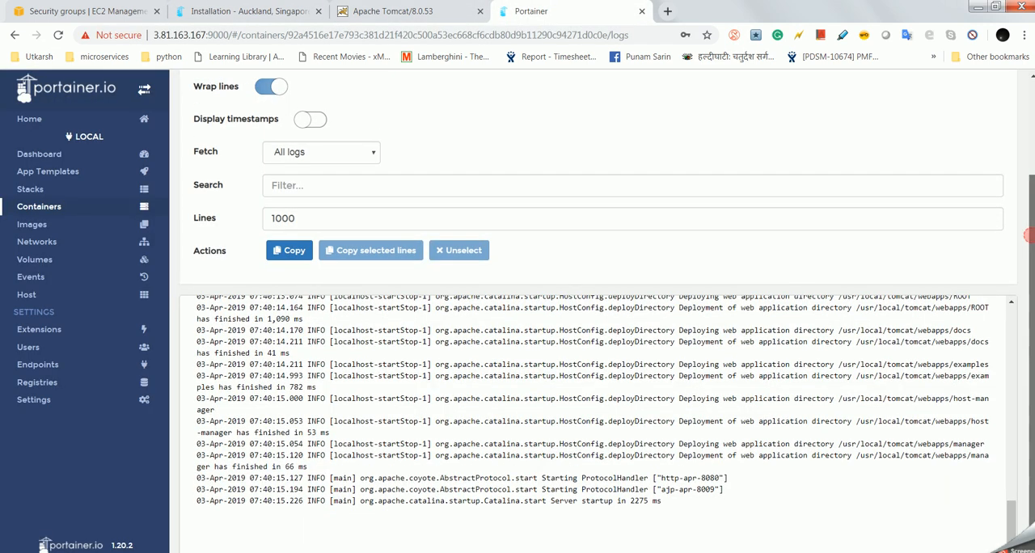
scroll("up", 3)
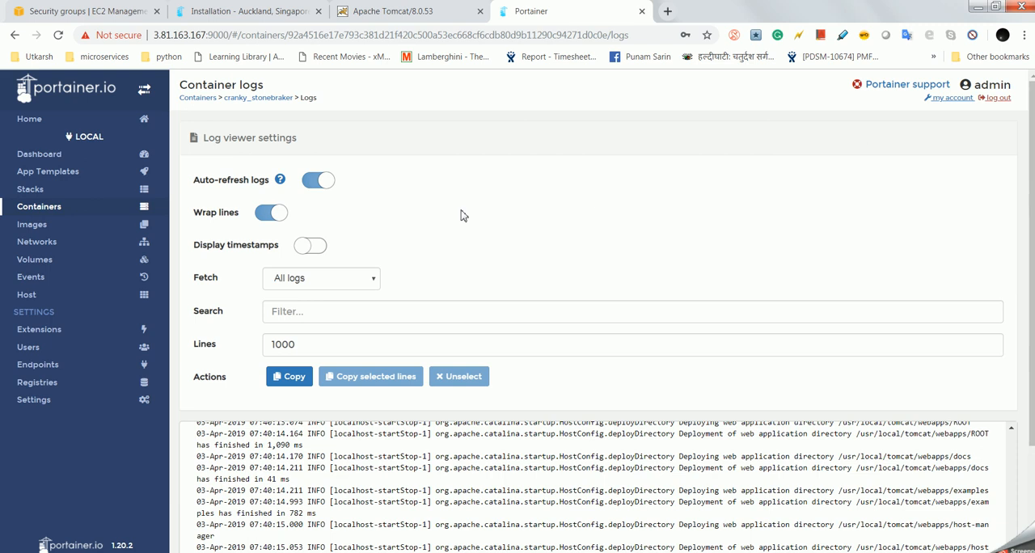
mouse_move(423, 218)
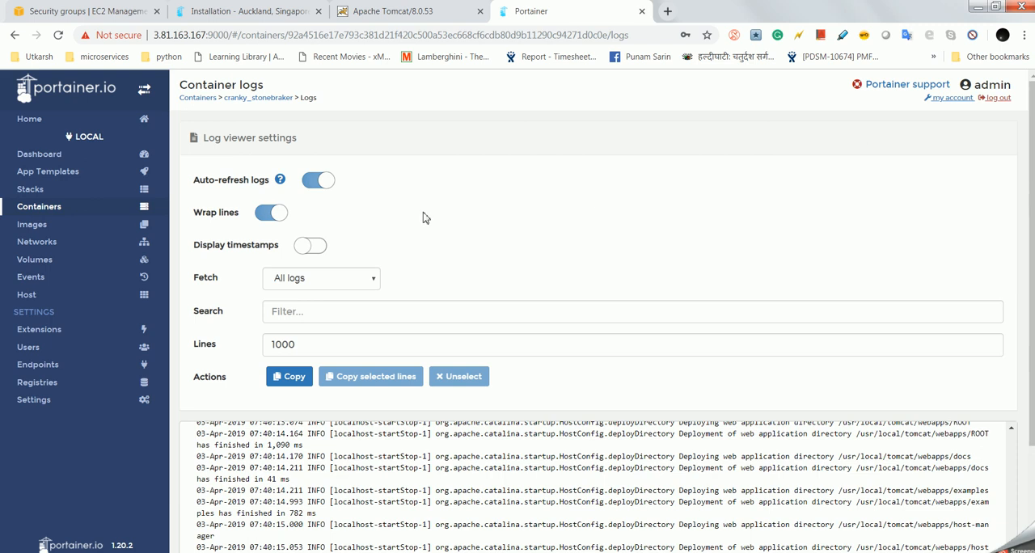
mouse_move(268, 189)
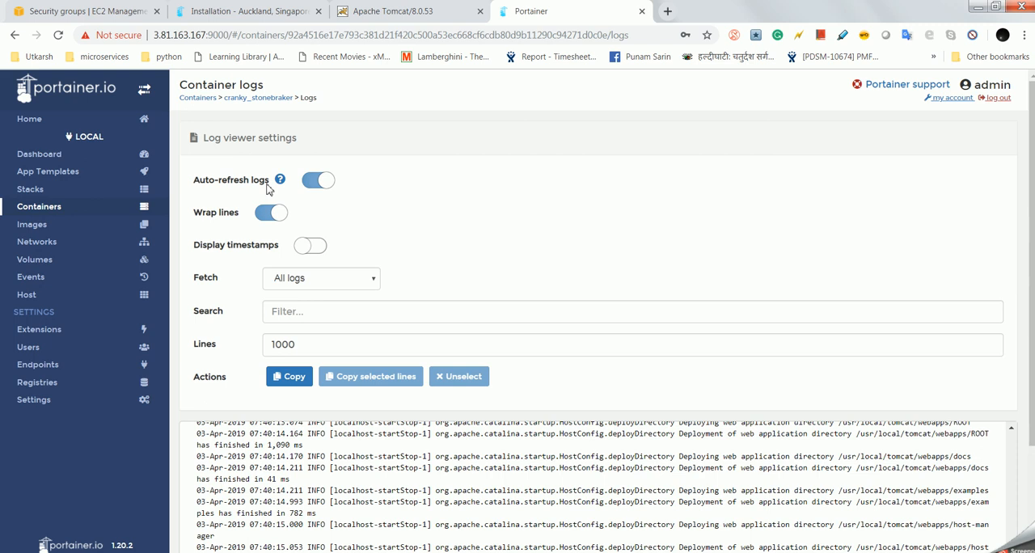
mouse_move(197, 97)
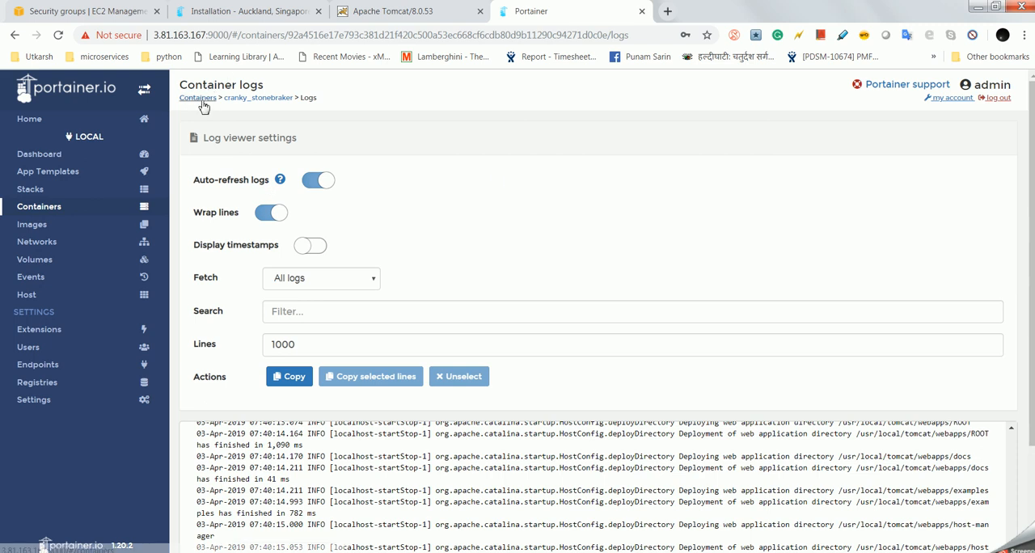
Step: Return to the container list via the Containers breadcrumb link
left_click(197, 97)
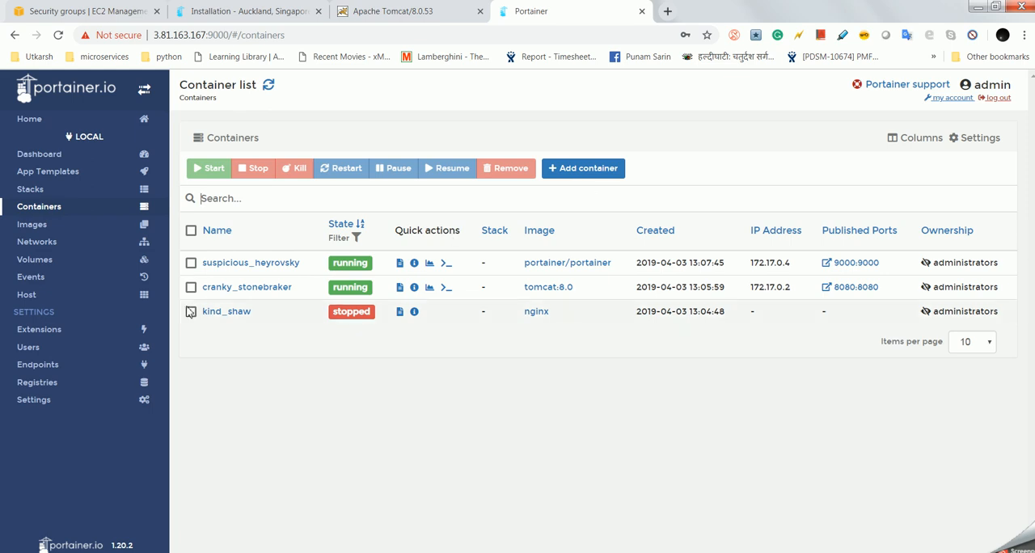
Step: Select stopped nginx container kind_shaw and start it, publishing port 80 again
left_click(191, 310)
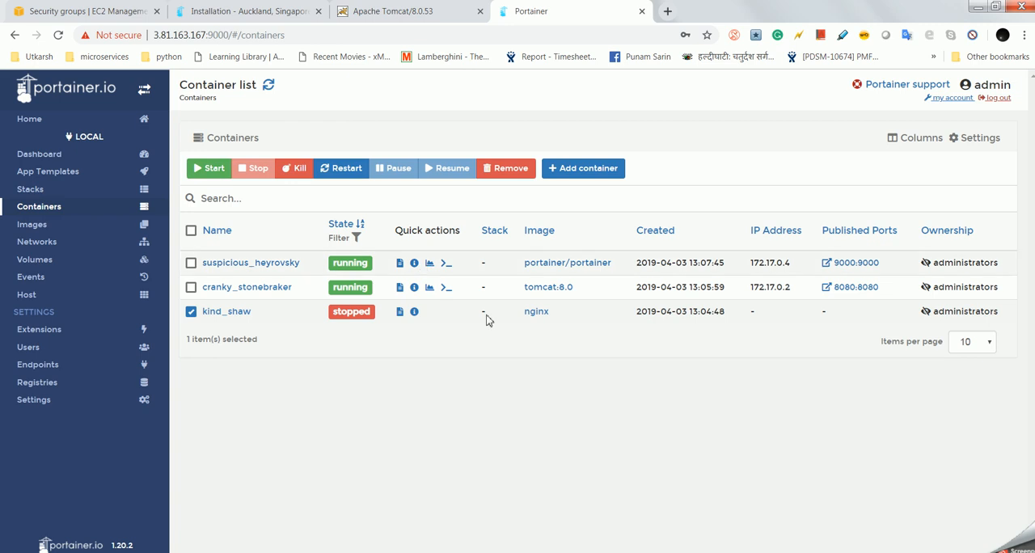
mouse_move(676, 385)
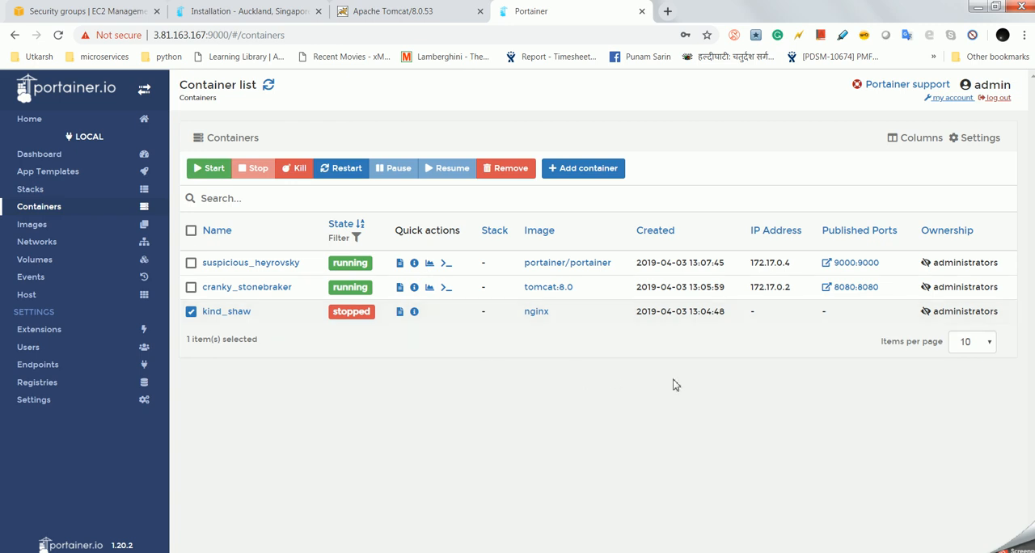
mouse_move(736, 427)
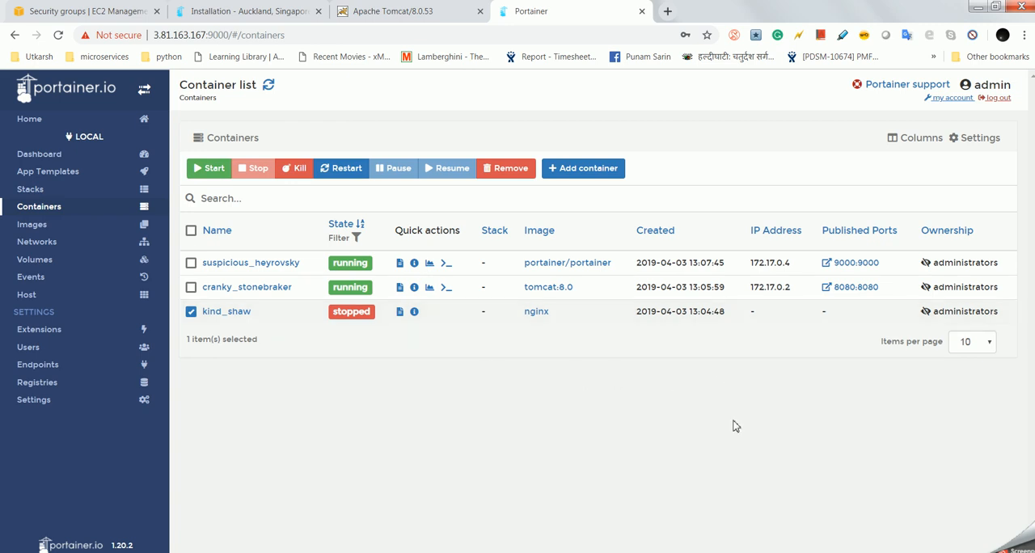
mouse_move(216, 214)
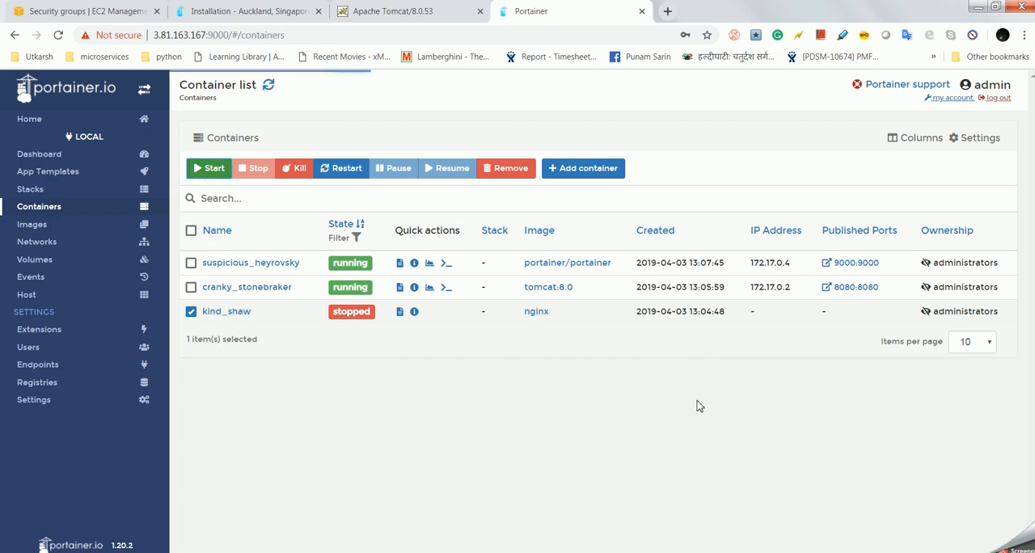
left_click(208, 168)
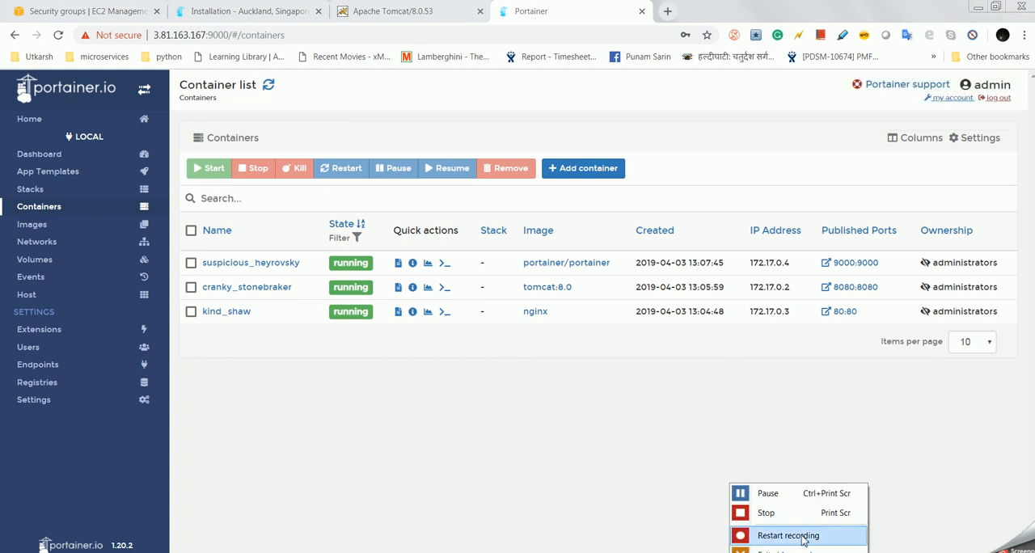
mouse_move(792, 512)
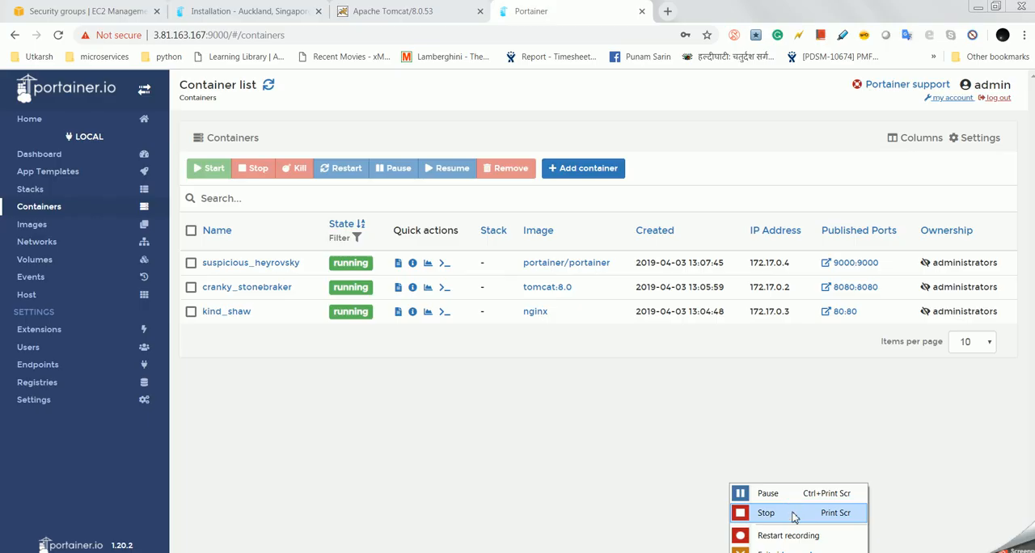